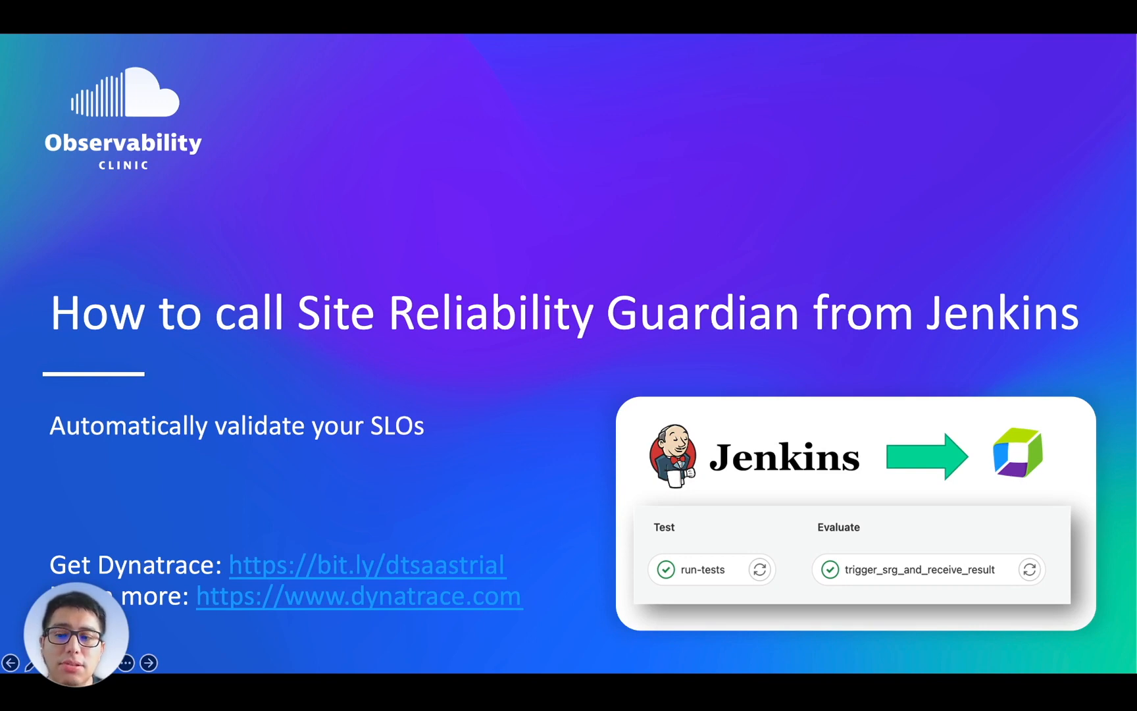
# Step: Move from the Jenkins SRG title slide to the All guardians overview page
pyautogui.click(148, 661)
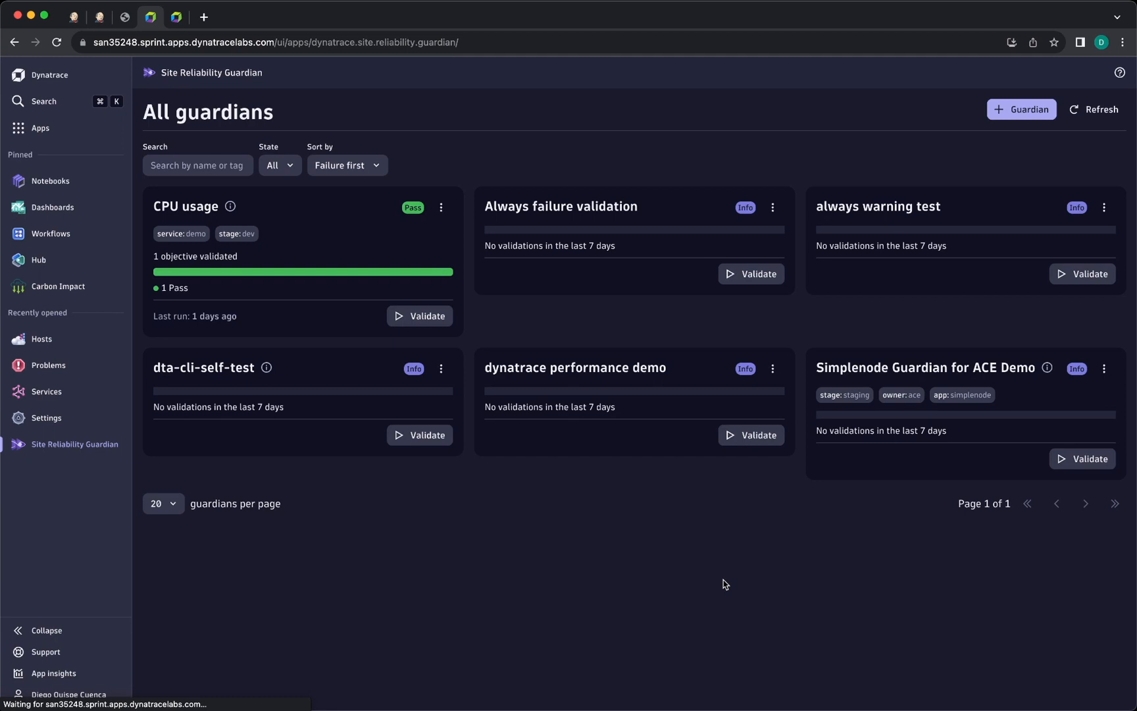
pyautogui.moveTo(304, 224)
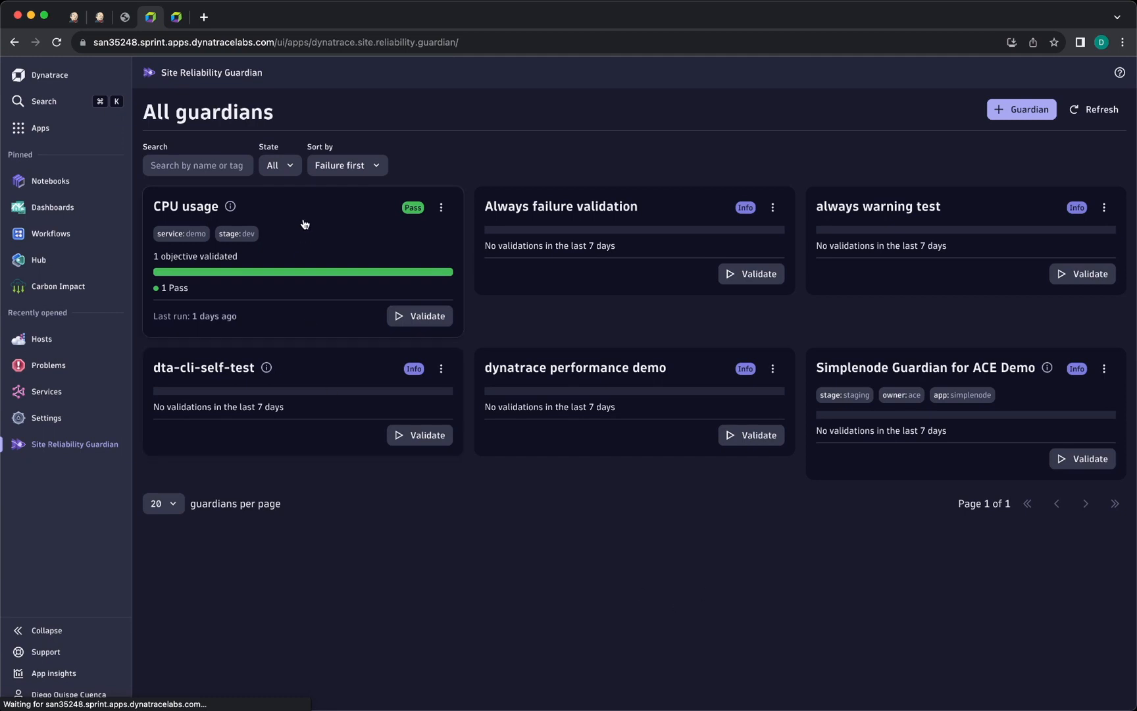
# Step: Review the CPU usage guardian's passing validation, with Average CPU System at 3.54
pyautogui.click(186, 206)
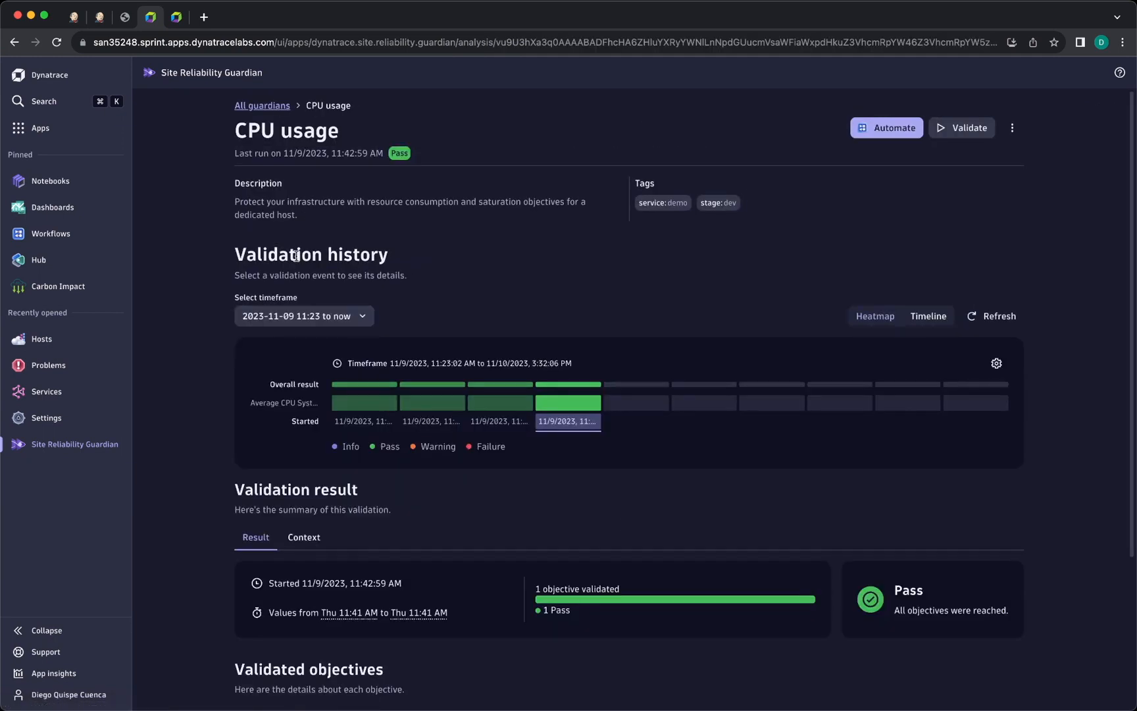
pyautogui.scroll(-3)
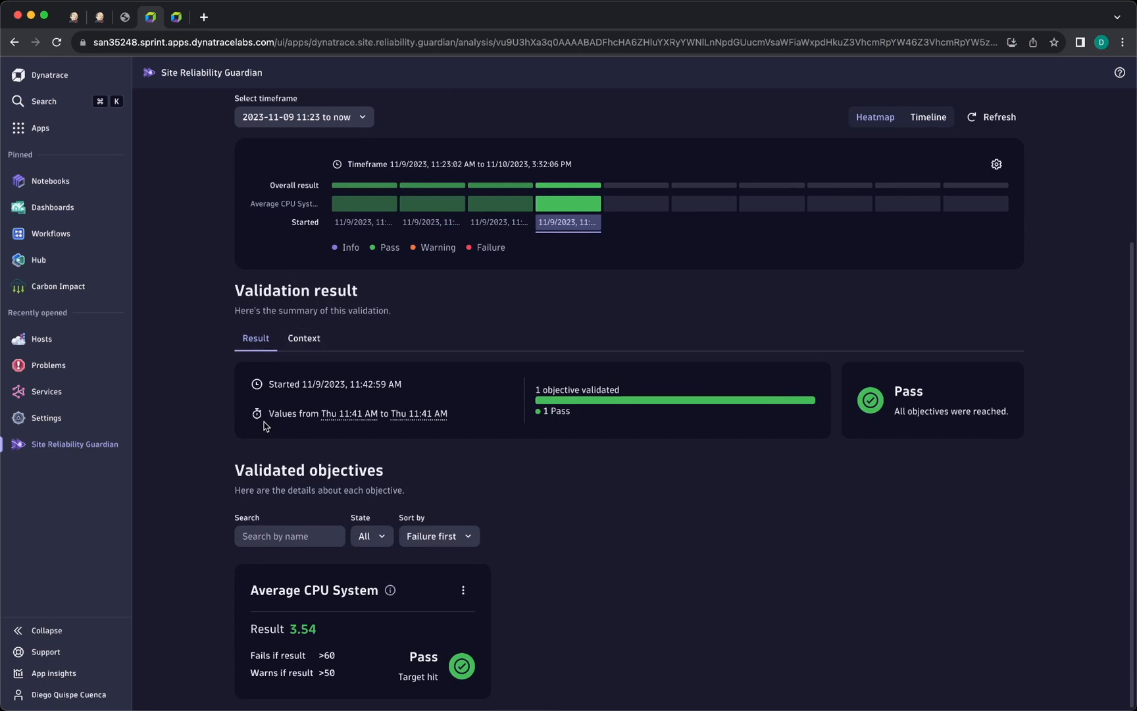
pyautogui.moveTo(176, 16)
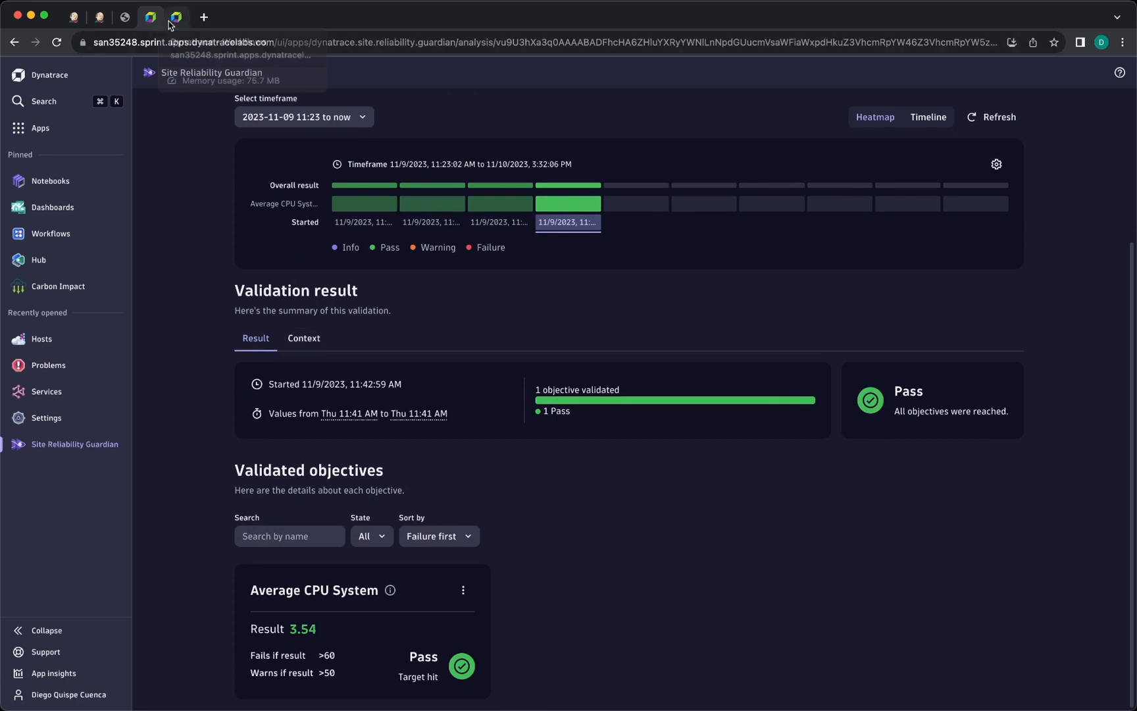
pyautogui.click(176, 16)
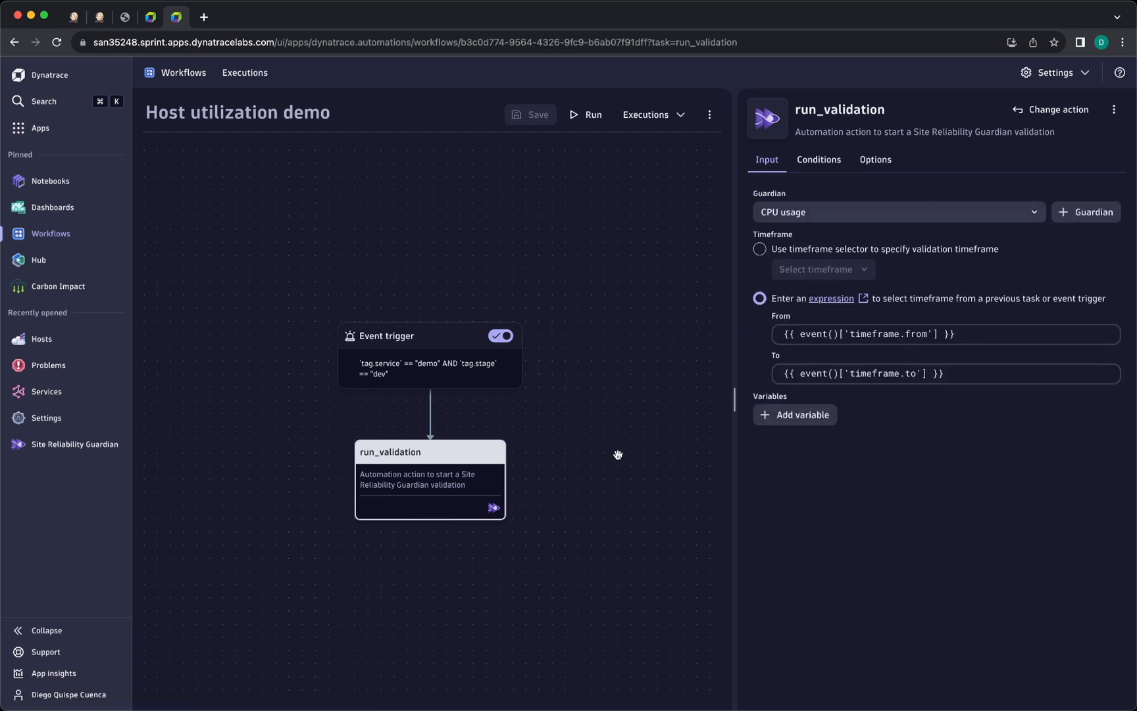
pyautogui.moveTo(836, 221)
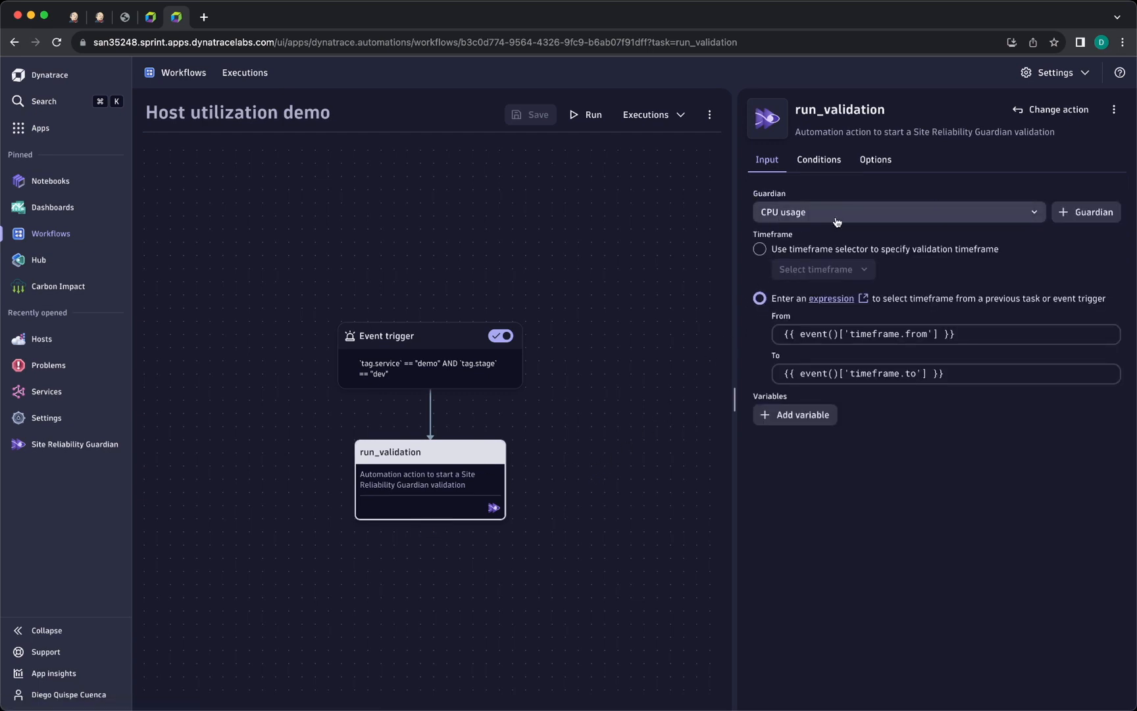
pyautogui.moveTo(783, 310)
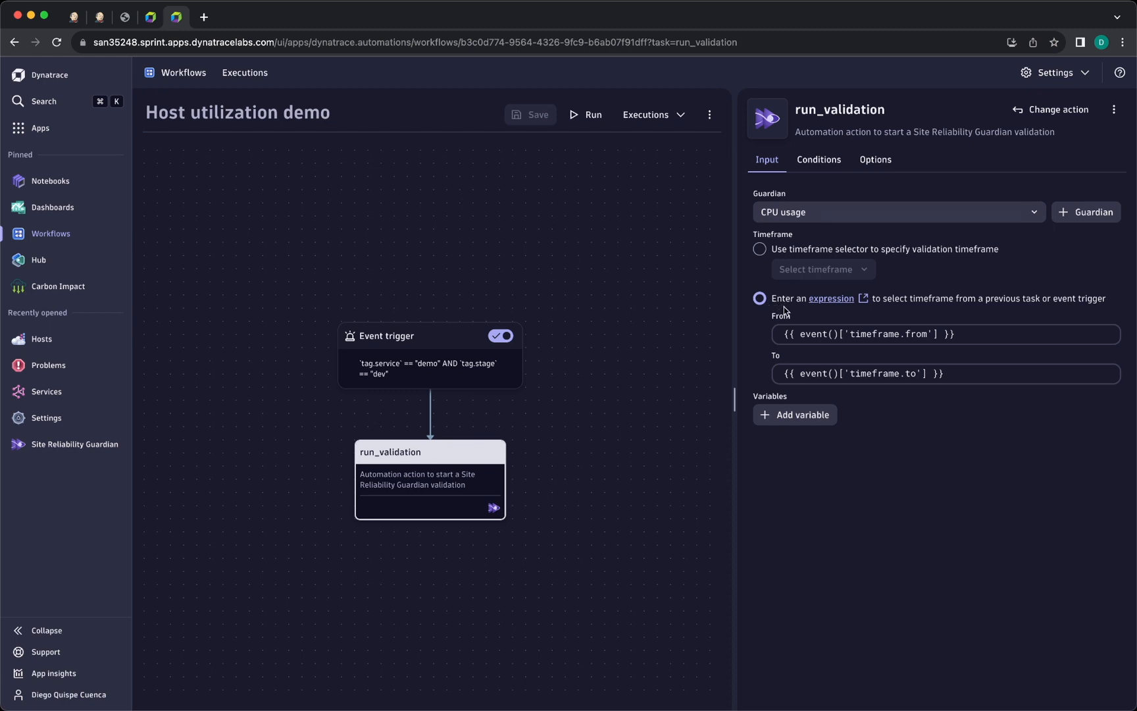
# Step: Inspect run_validation's Guardian and event-based From/To timeframe, then go to dynatrace-automation-tools on GitHub
pyautogui.click(942, 374)
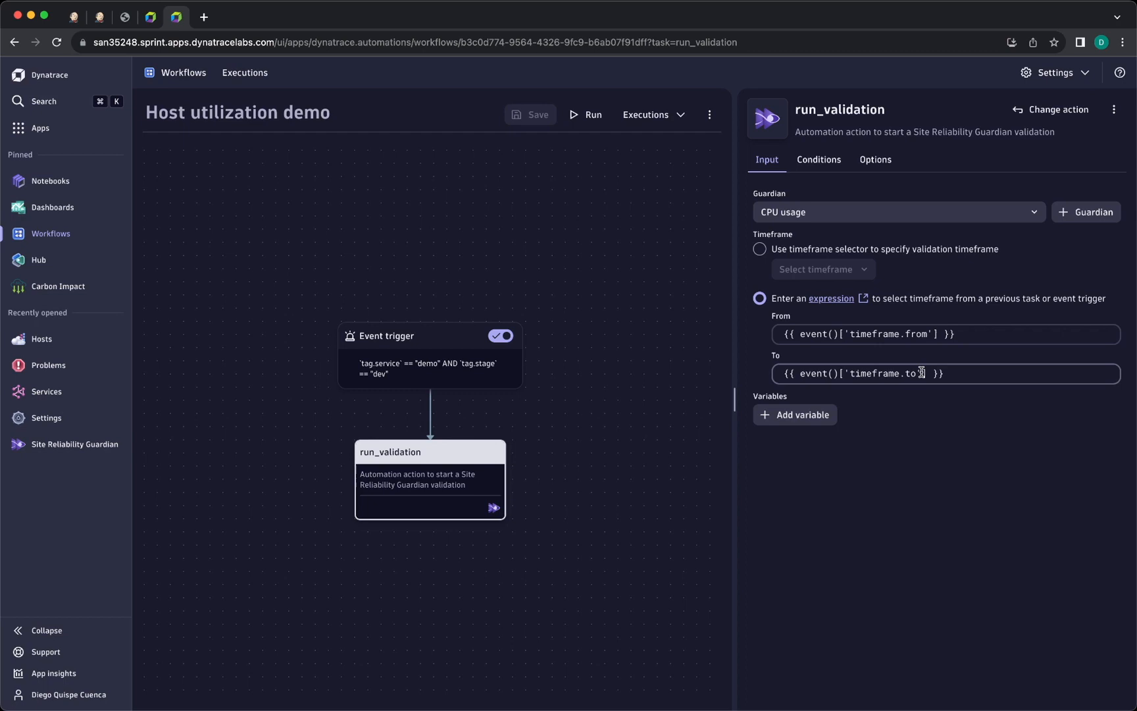
pyautogui.click(290, 16)
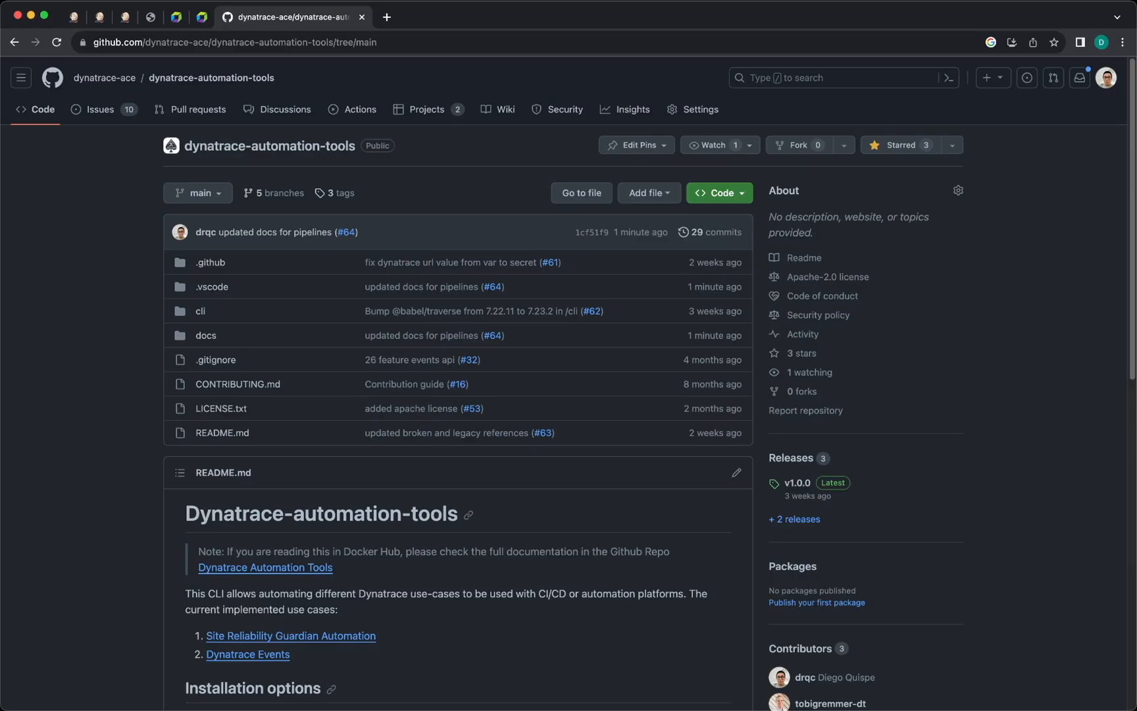
pyautogui.moveTo(78, 306)
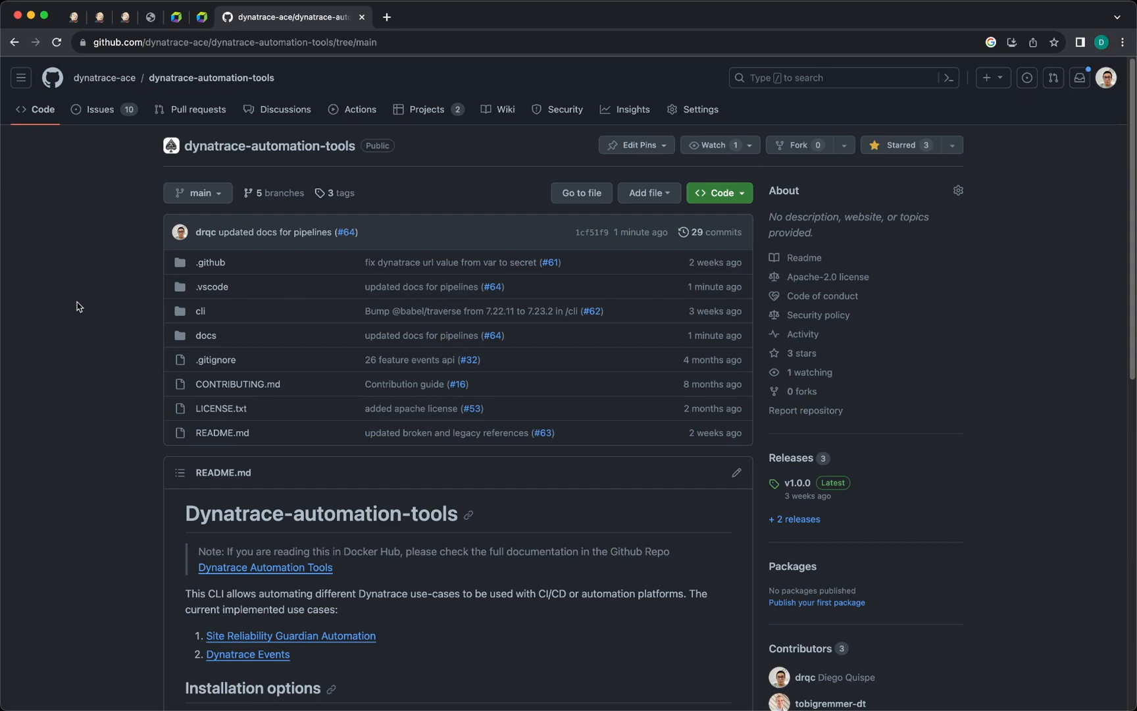
# Step: Scroll the README to the Site Reliability Guardian Automation use case and installation options
pyautogui.scroll(-3)
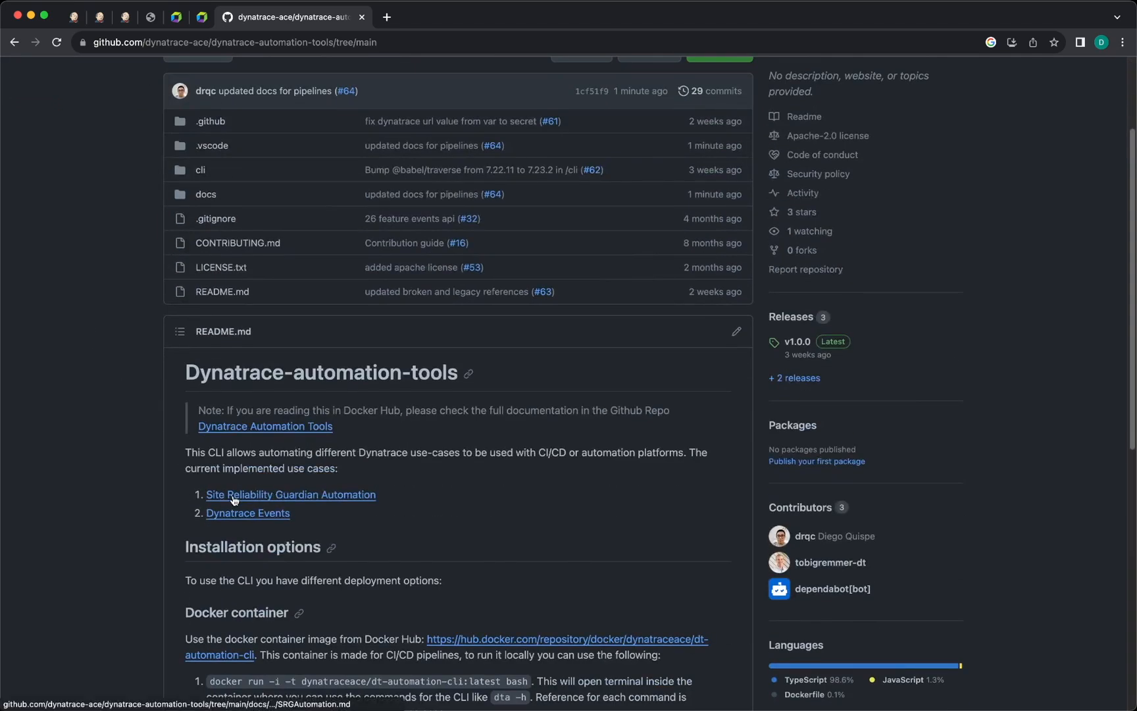
# Step: Go from the SRG Automation docs to the Jenkins integration example guide
pyautogui.click(290, 495)
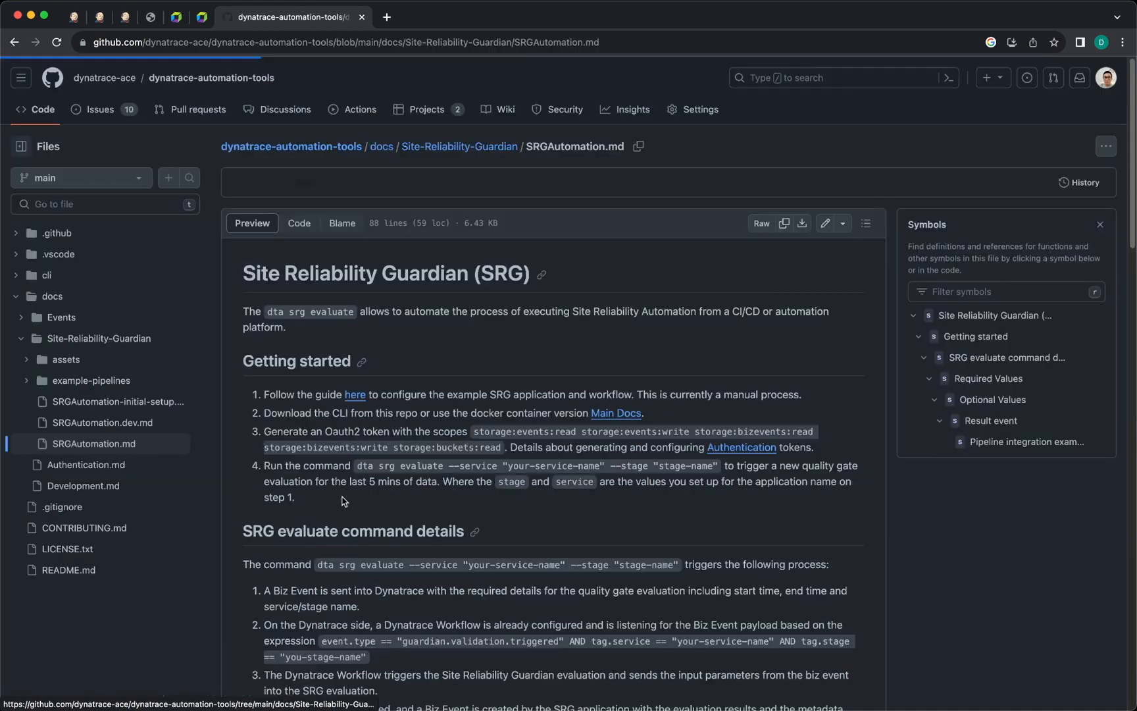
pyautogui.scroll(-3)
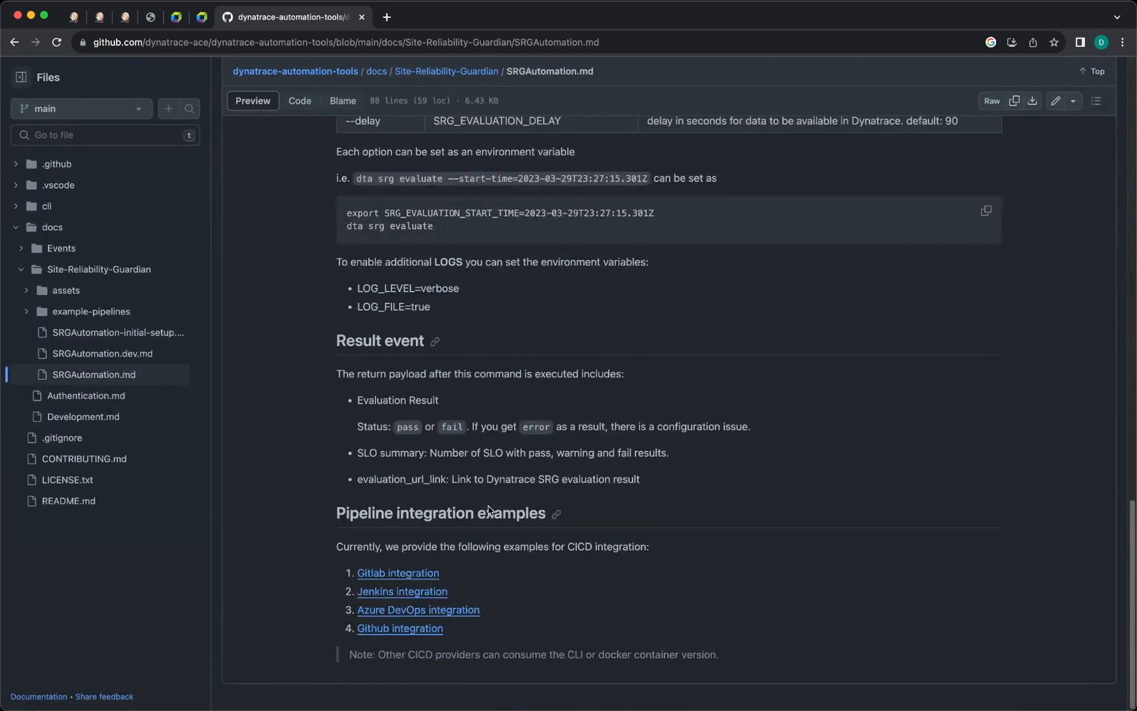
pyautogui.click(402, 591)
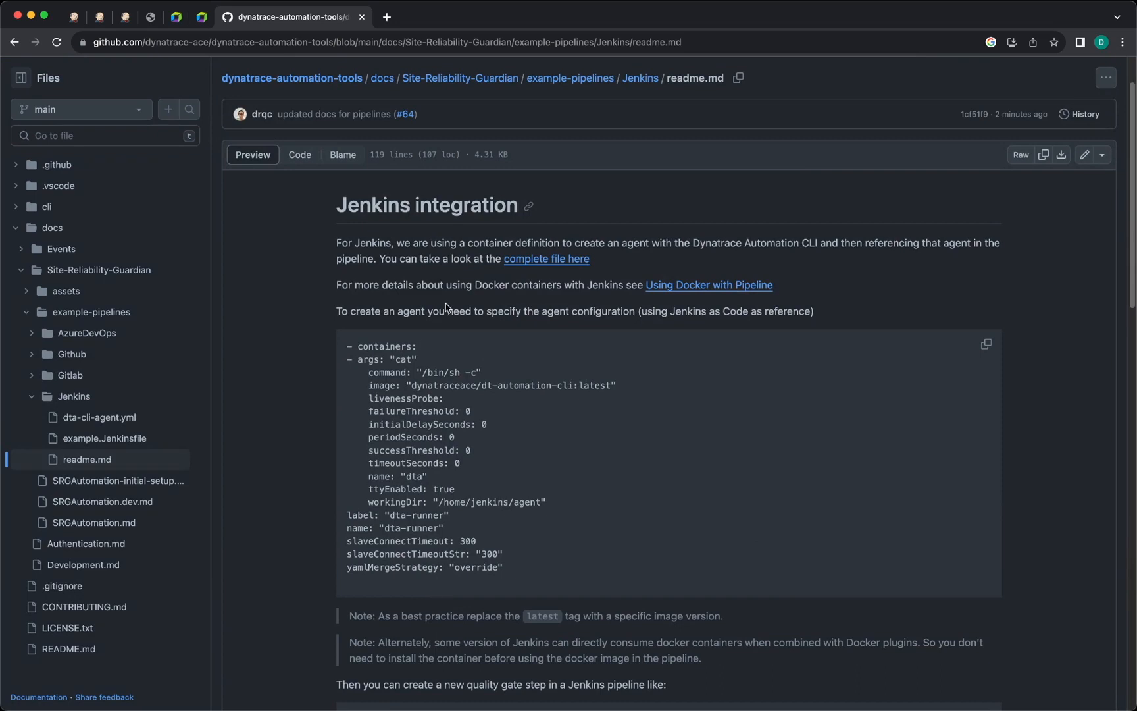
pyautogui.moveTo(546, 258)
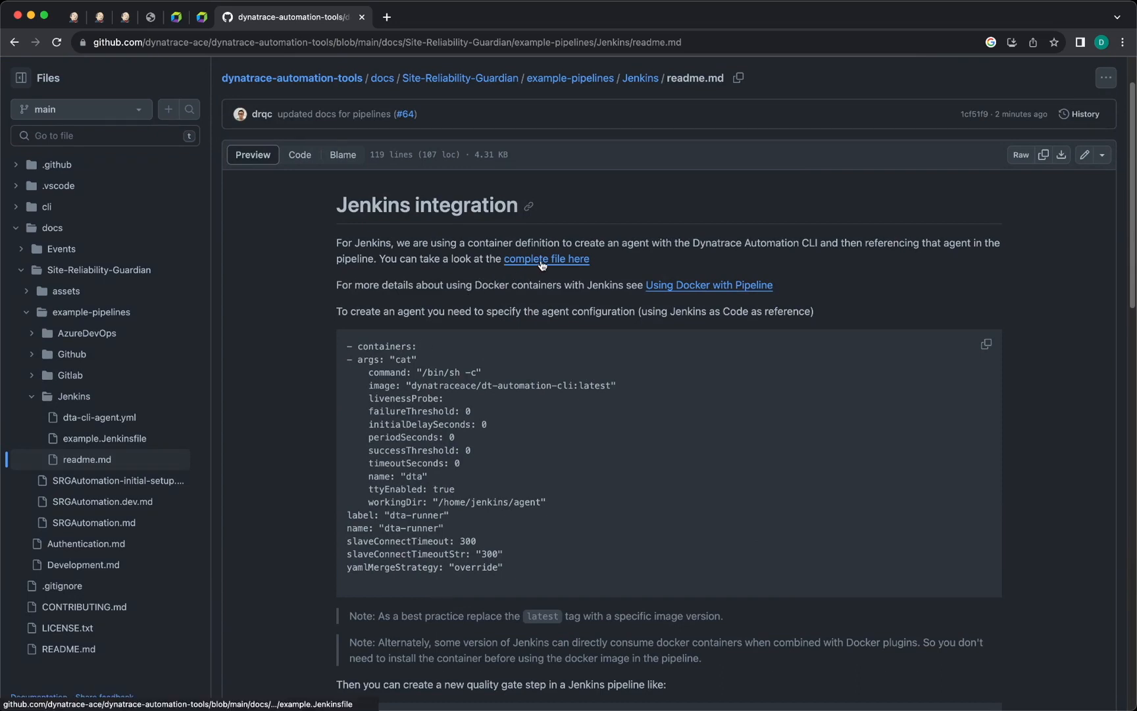
# Step: Open example.Jenkinsfile and scroll to the Quality Gate's dta srg evaluate command
pyautogui.click(546, 259)
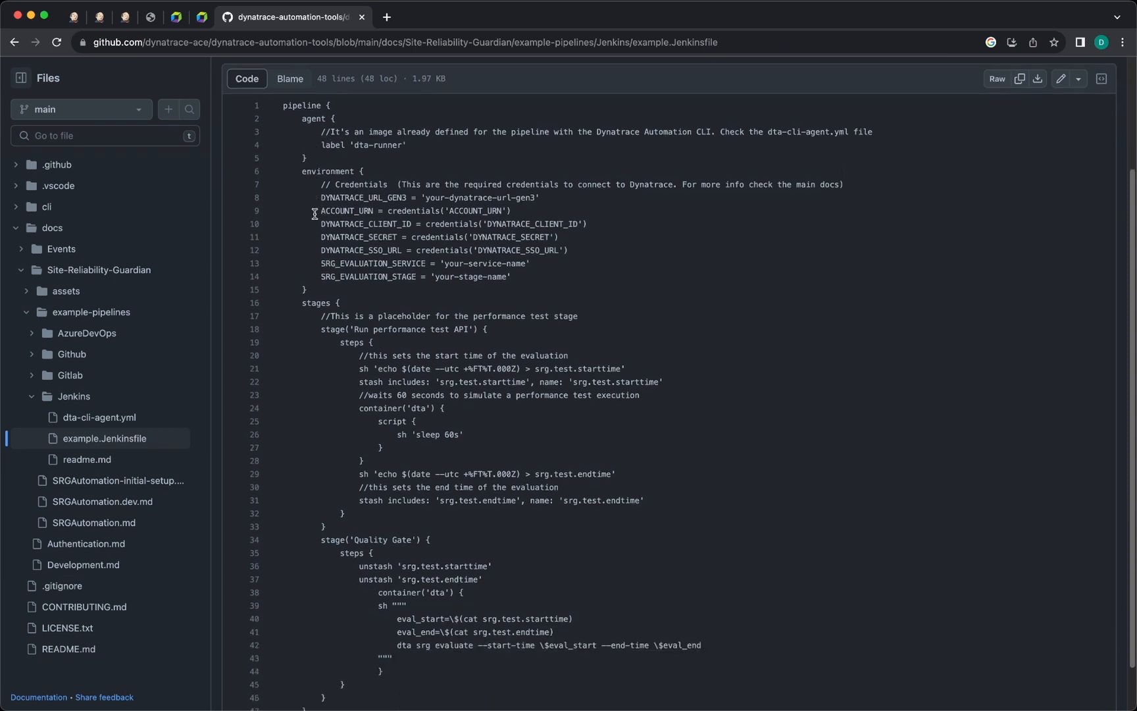
pyautogui.scroll(-3)
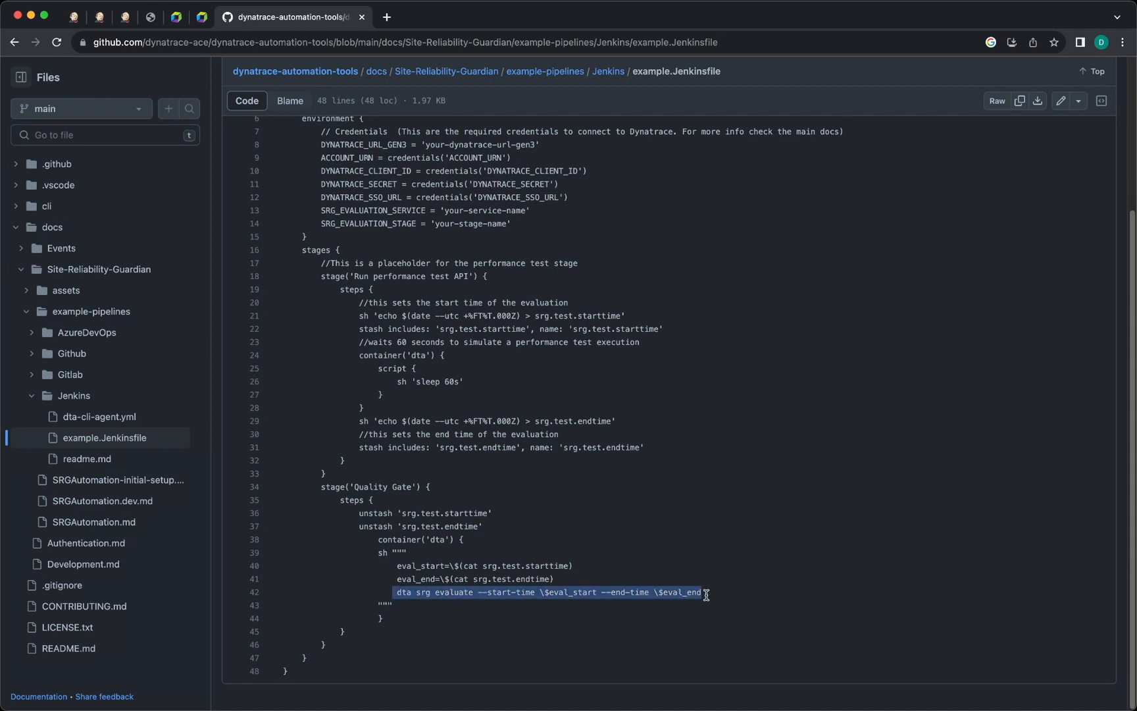
pyautogui.moveTo(157, 465)
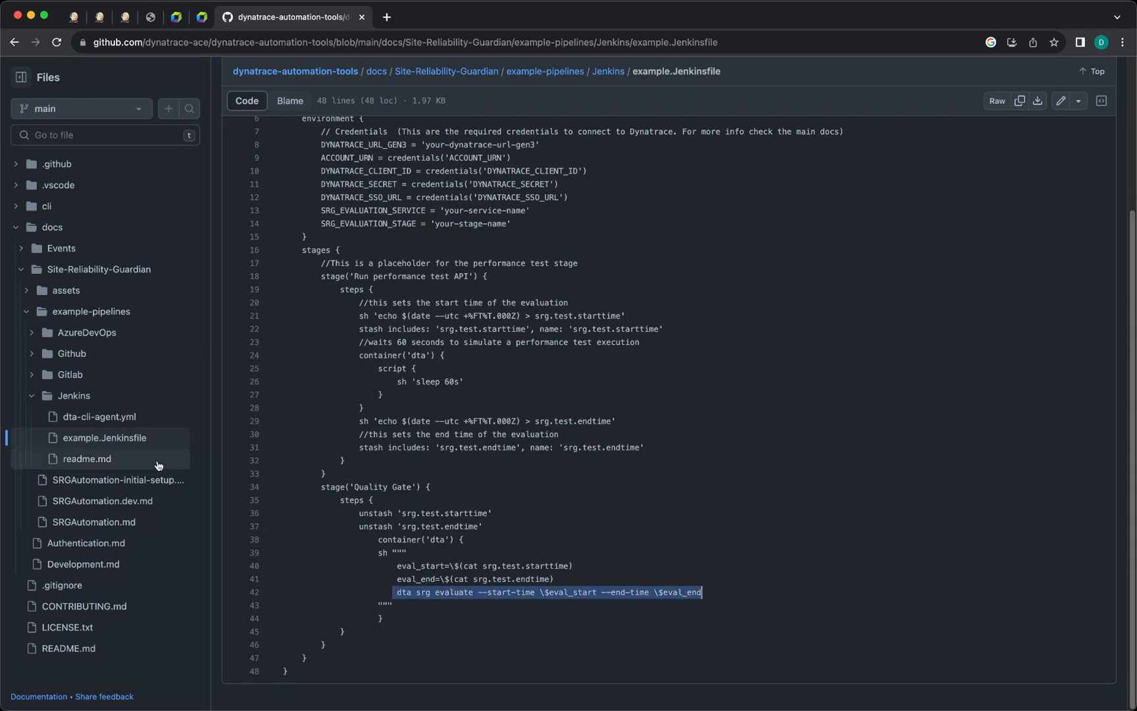
pyautogui.moveTo(102, 416)
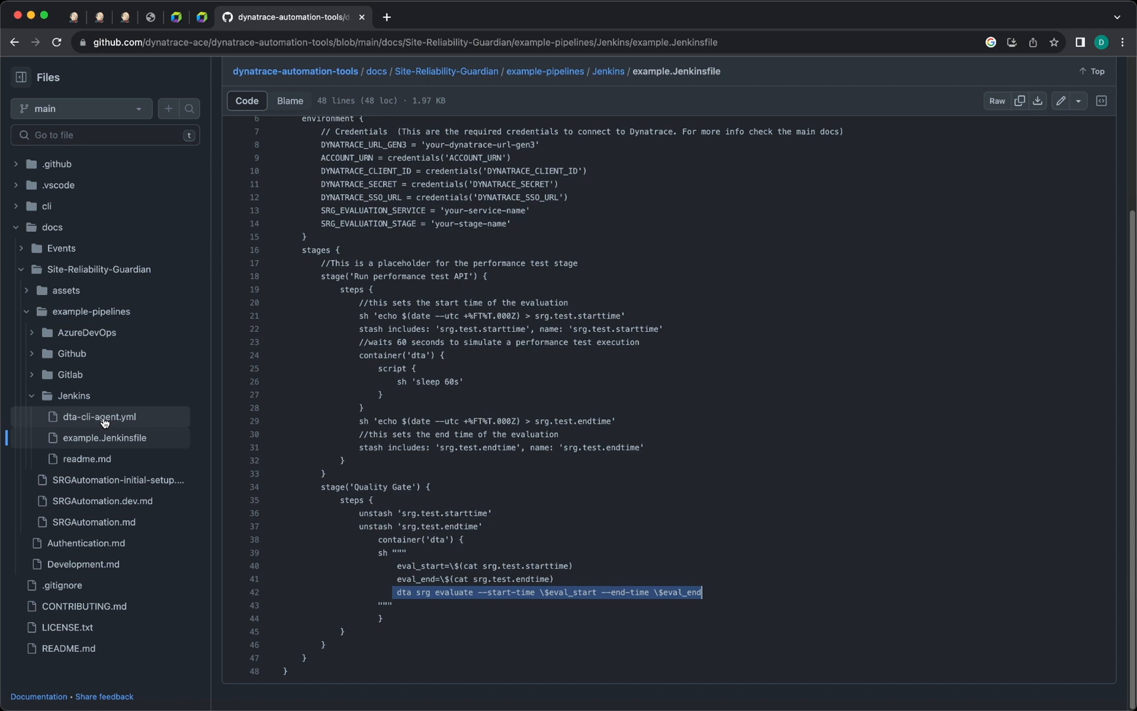
# Step: Review dta-cli-agent.yml's dta container from dynatraceace/dt-automation-cli:latest, then return to example.Jenkinsfile
pyautogui.click(100, 416)
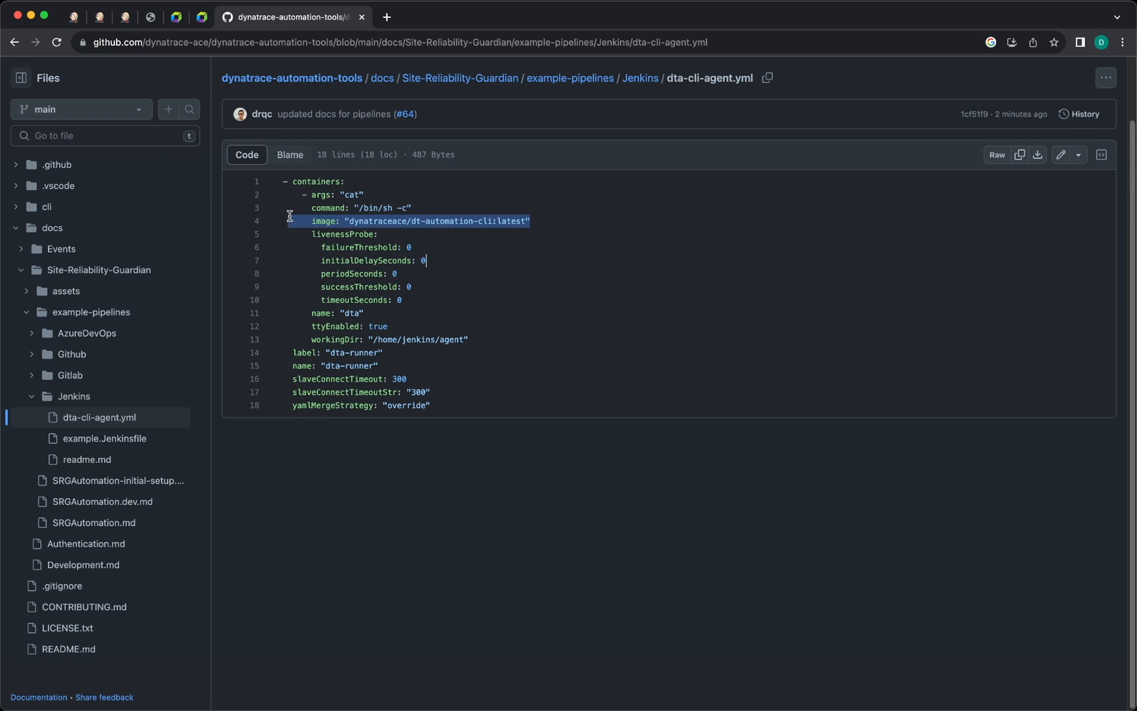
pyautogui.click(315, 182)
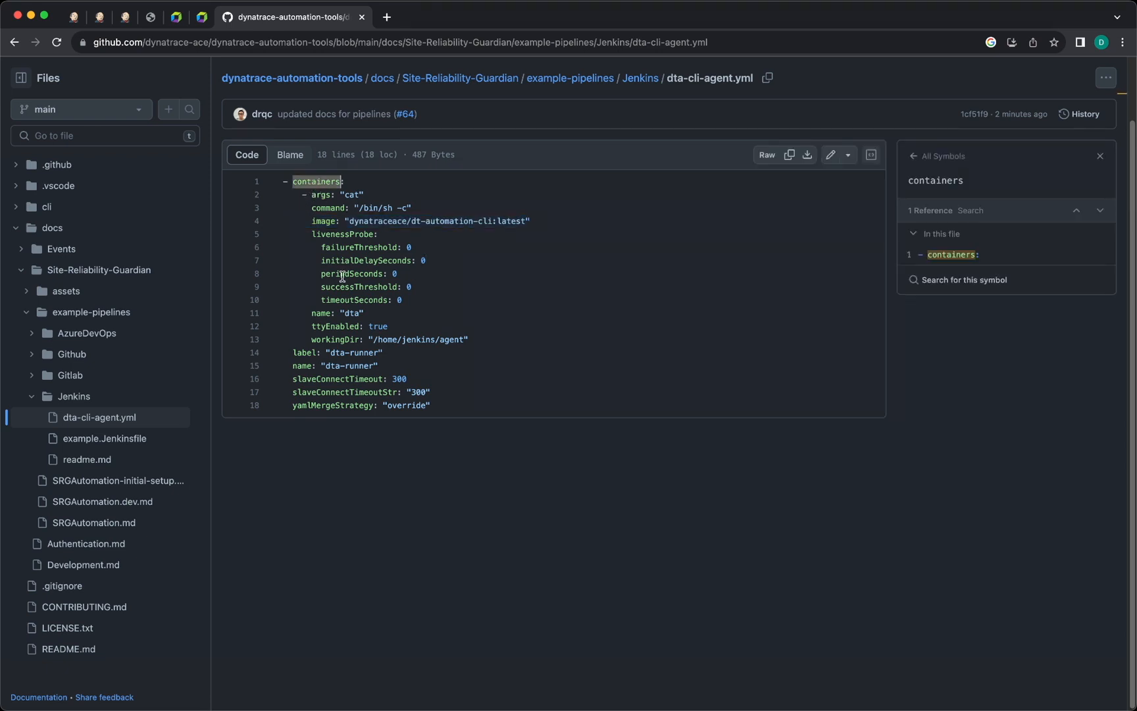
pyautogui.moveTo(148, 433)
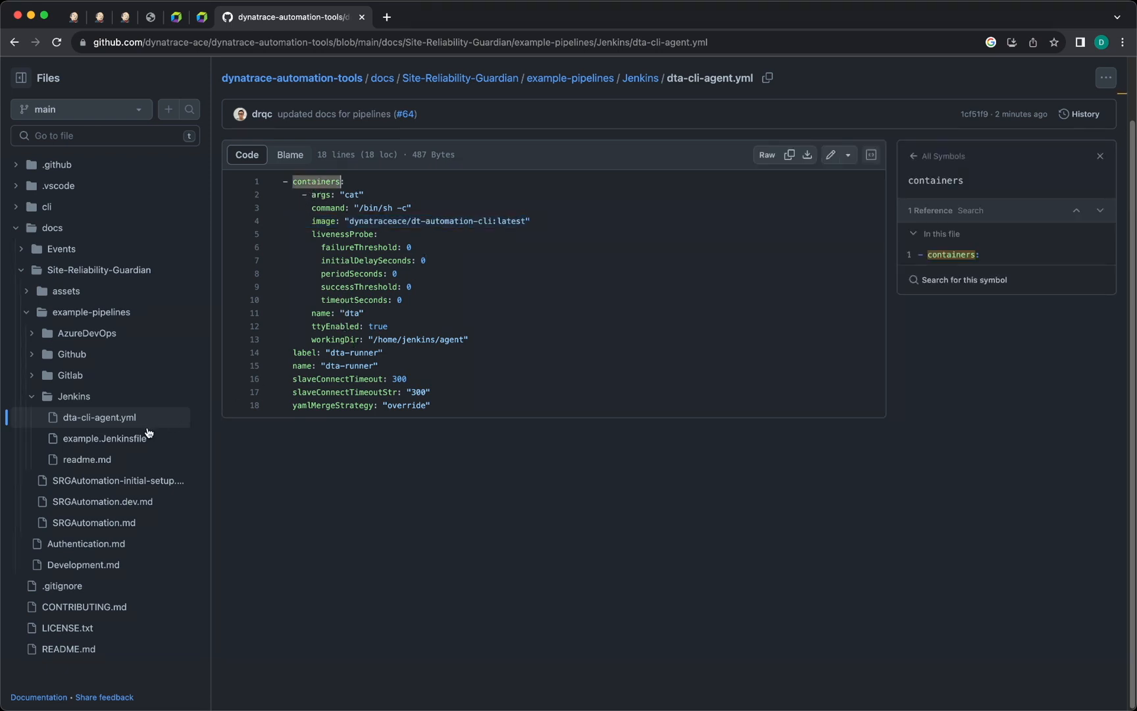
pyautogui.click(105, 439)
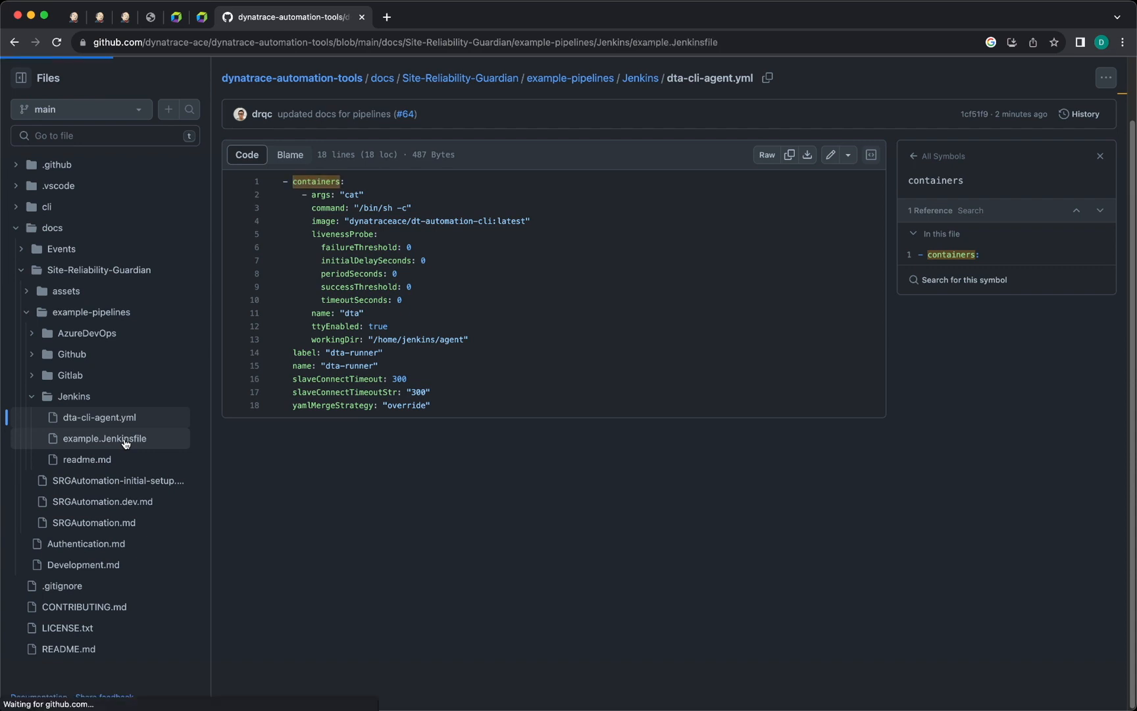
# Step: Inspect the Jenkinsfile's dta-runner agent and srg.test.endtime stash, then view it raw
pyautogui.click(105, 438)
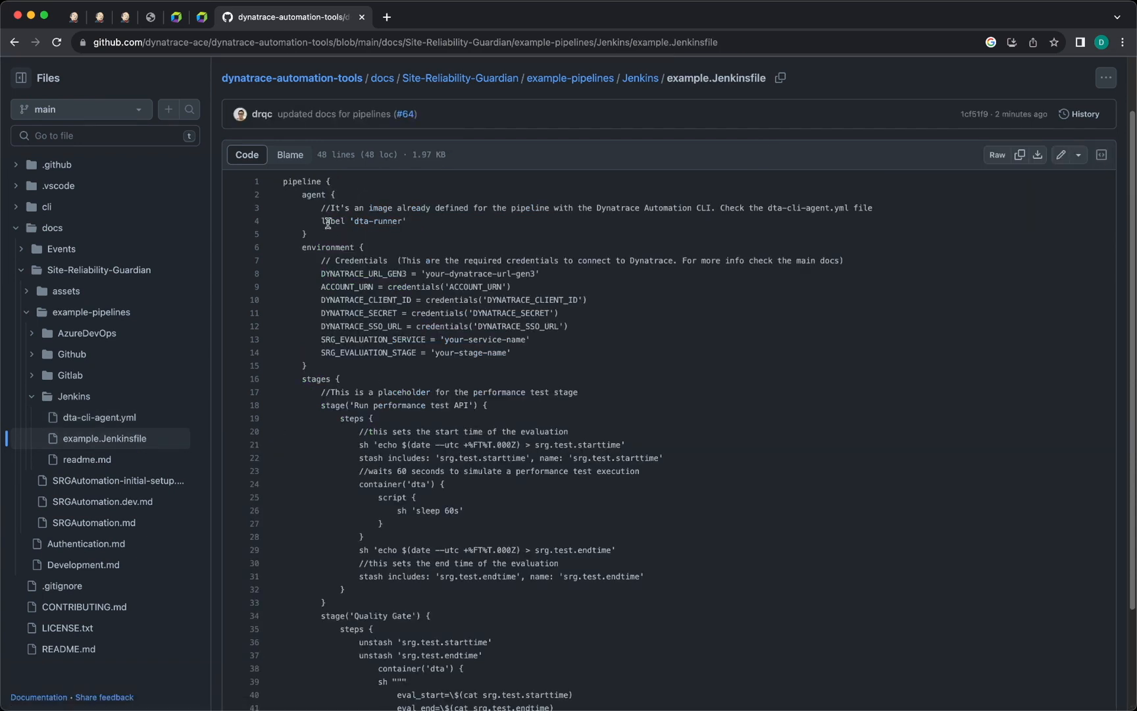
pyautogui.doubleClick(363, 220)
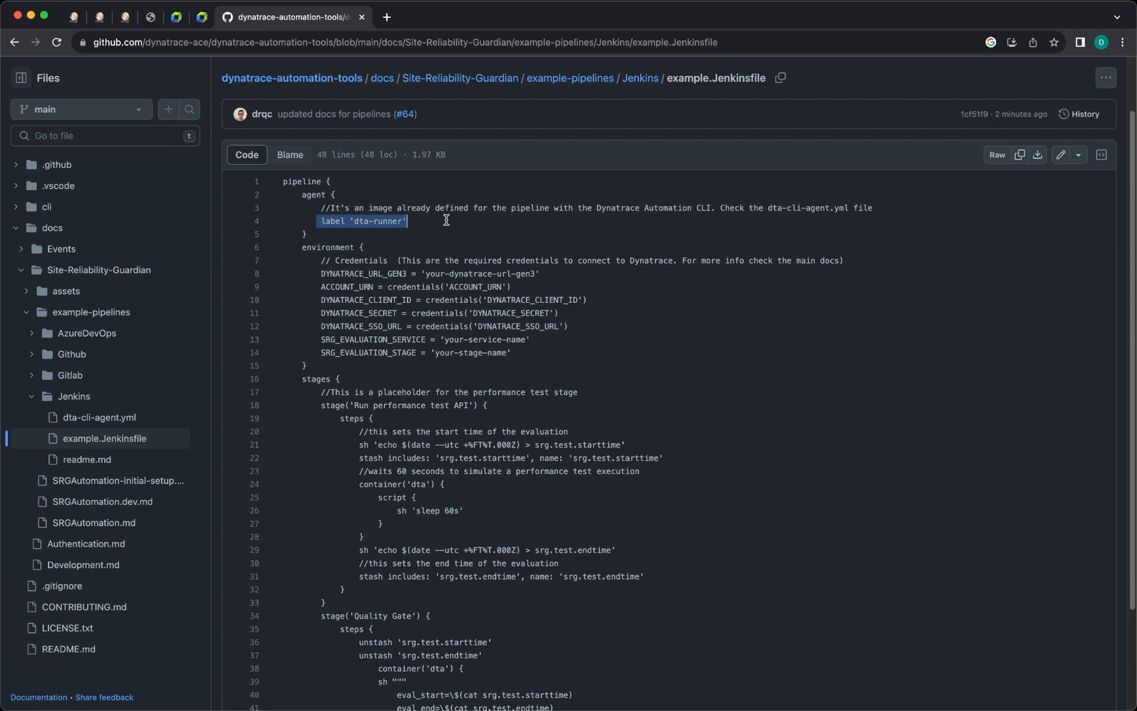
pyautogui.scroll(-3)
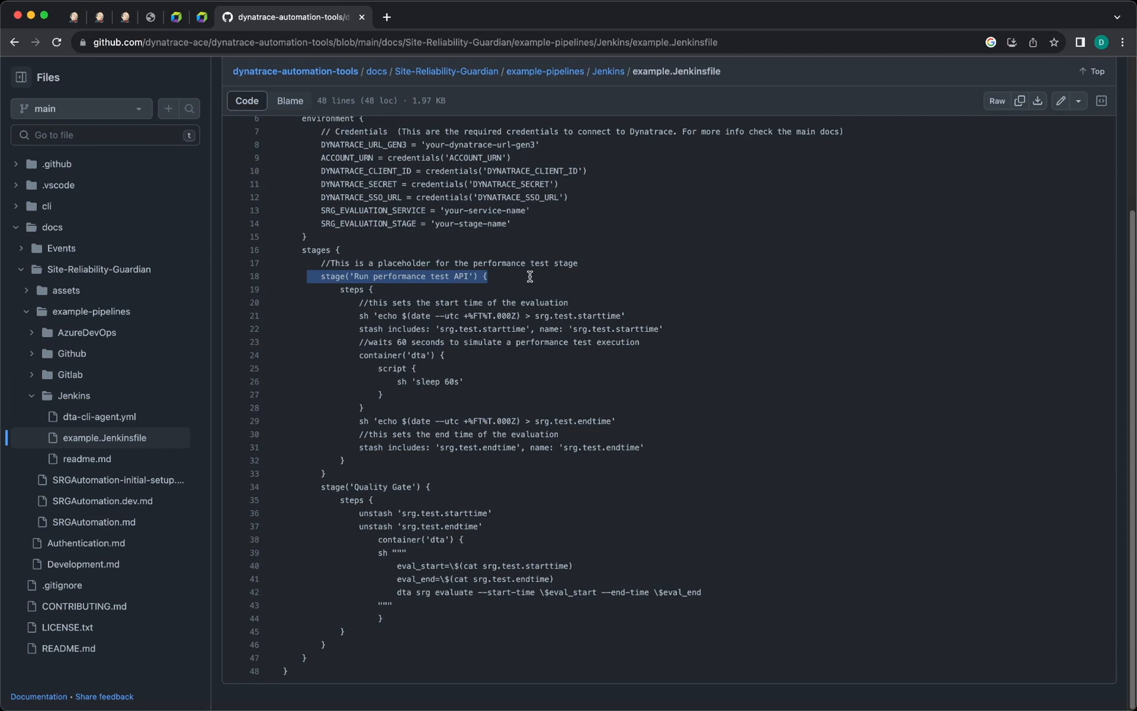
pyautogui.moveTo(347, 355)
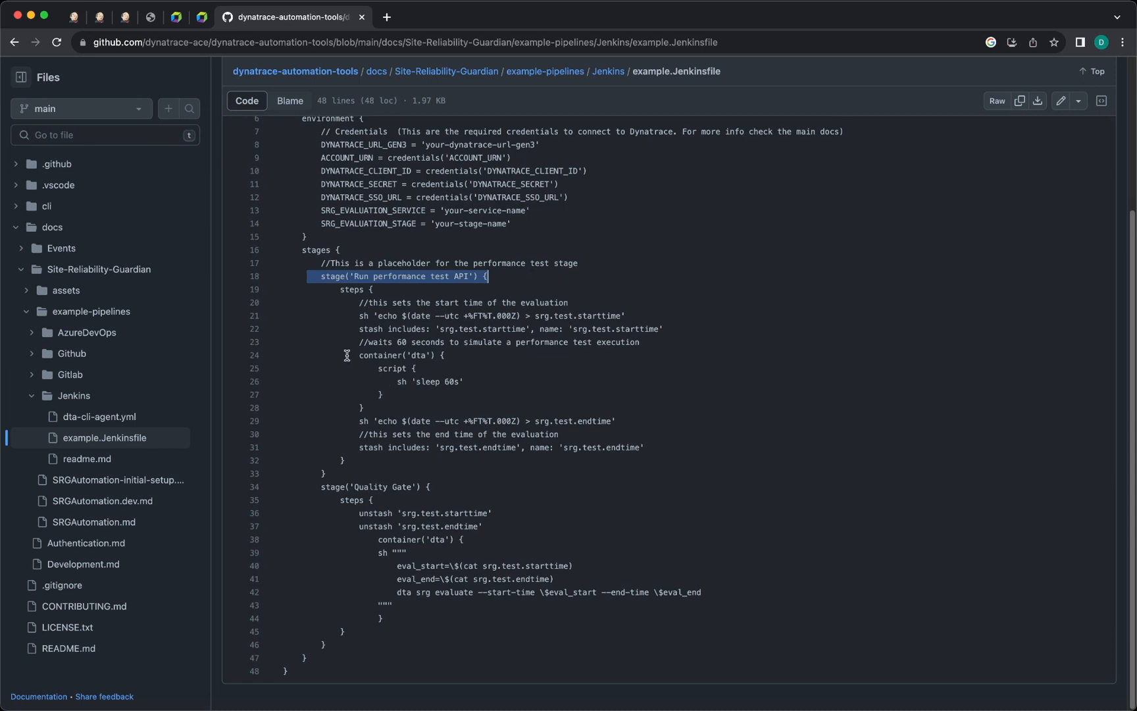
pyautogui.moveTo(435, 346)
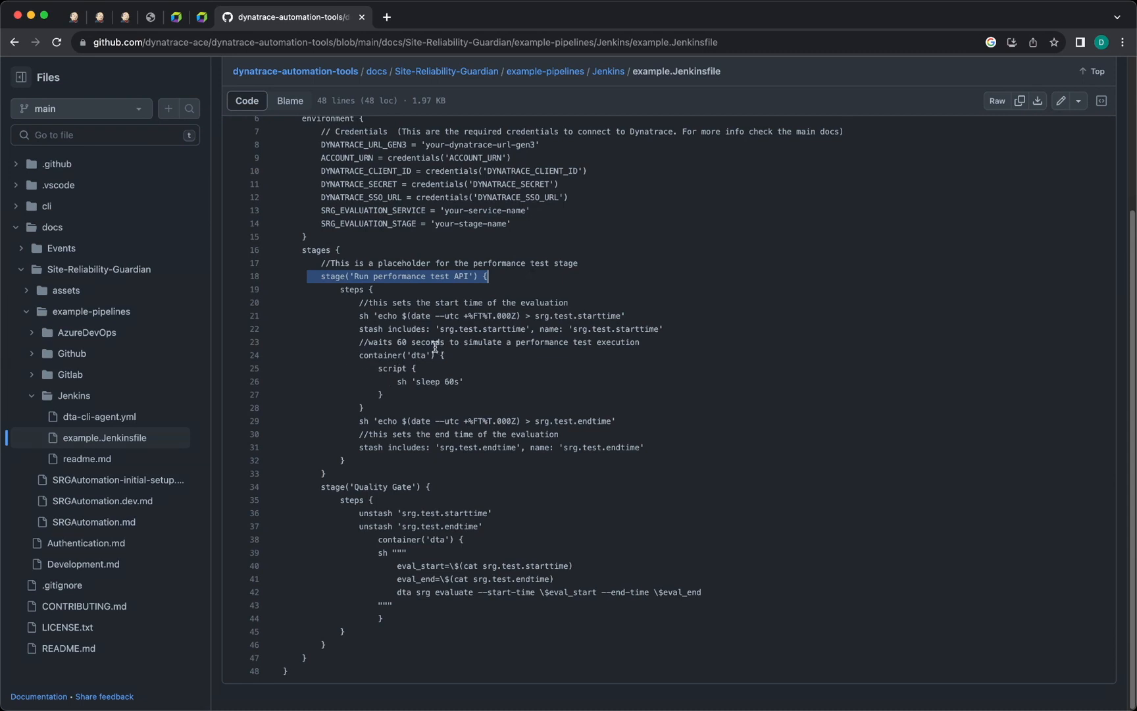
pyautogui.moveTo(492, 447)
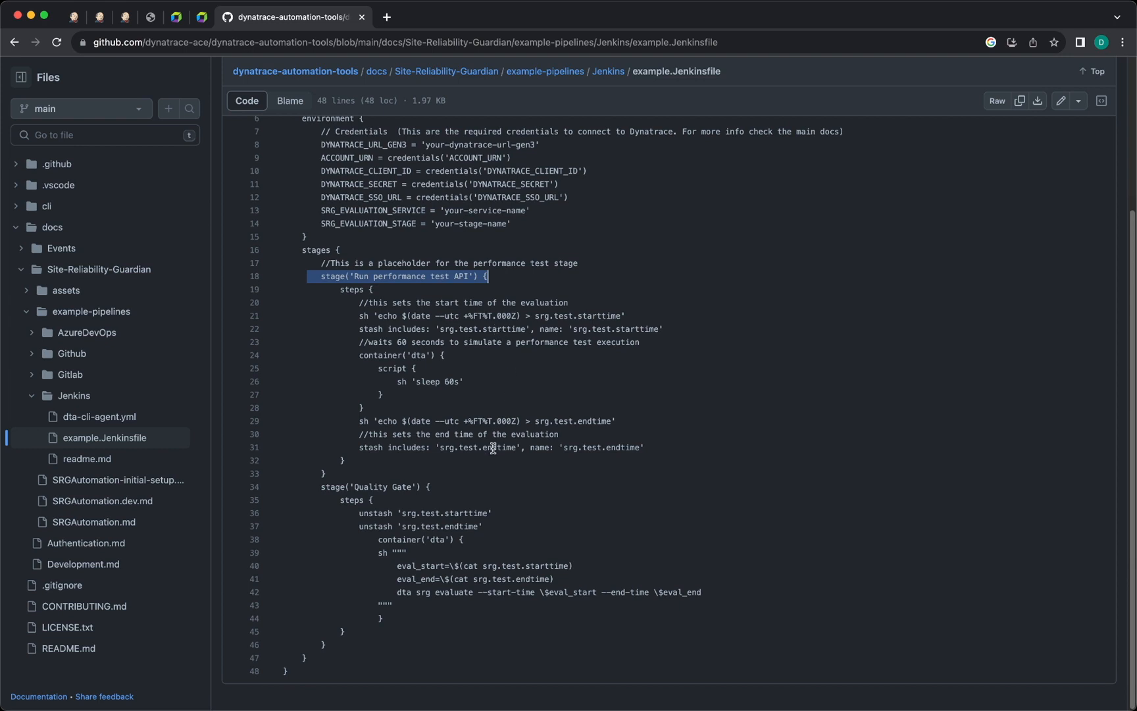
pyautogui.doubleClick(499, 447)
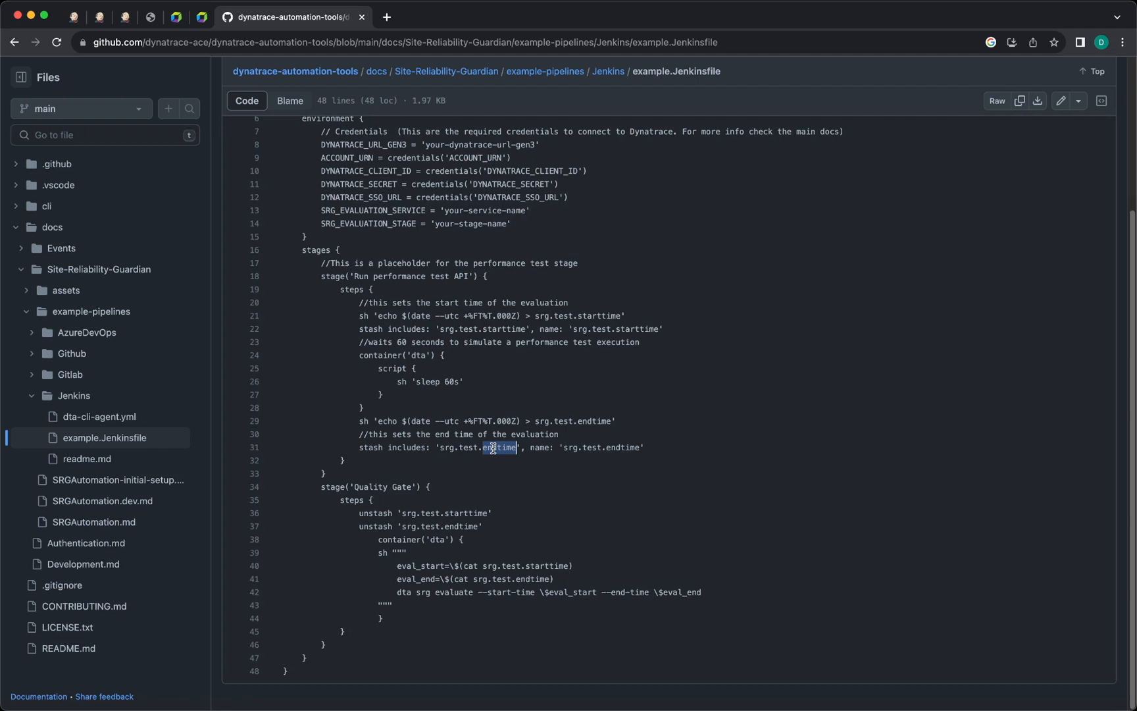
pyautogui.moveTo(414, 489)
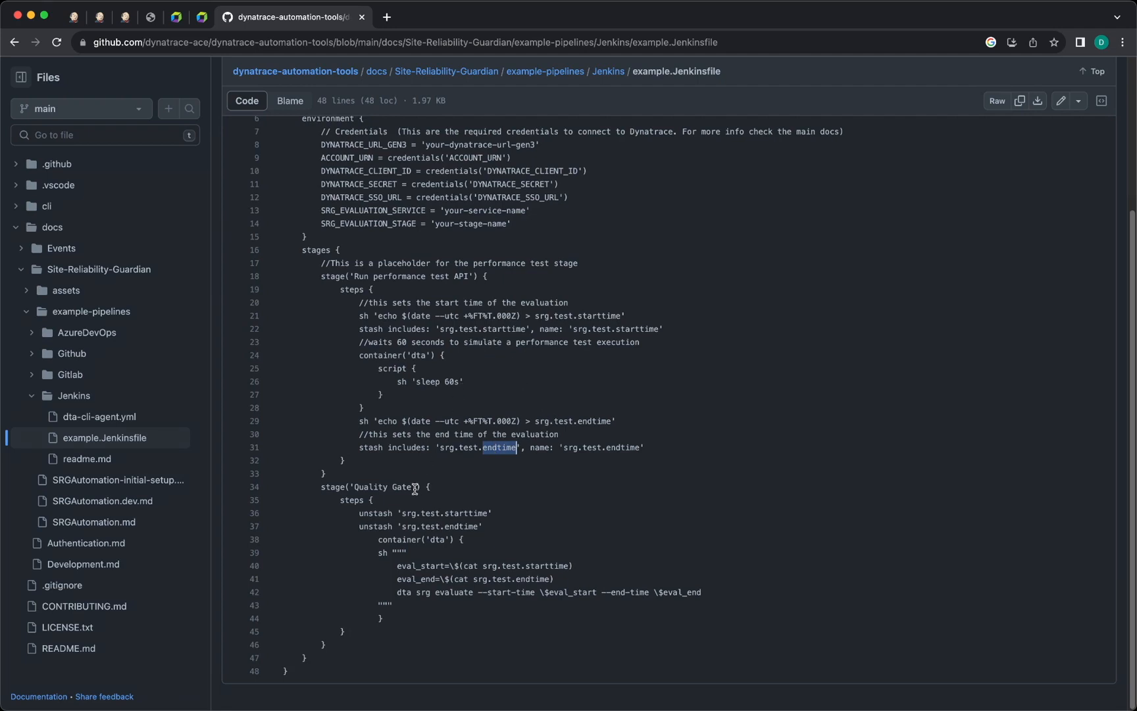
pyautogui.moveTo(455, 513)
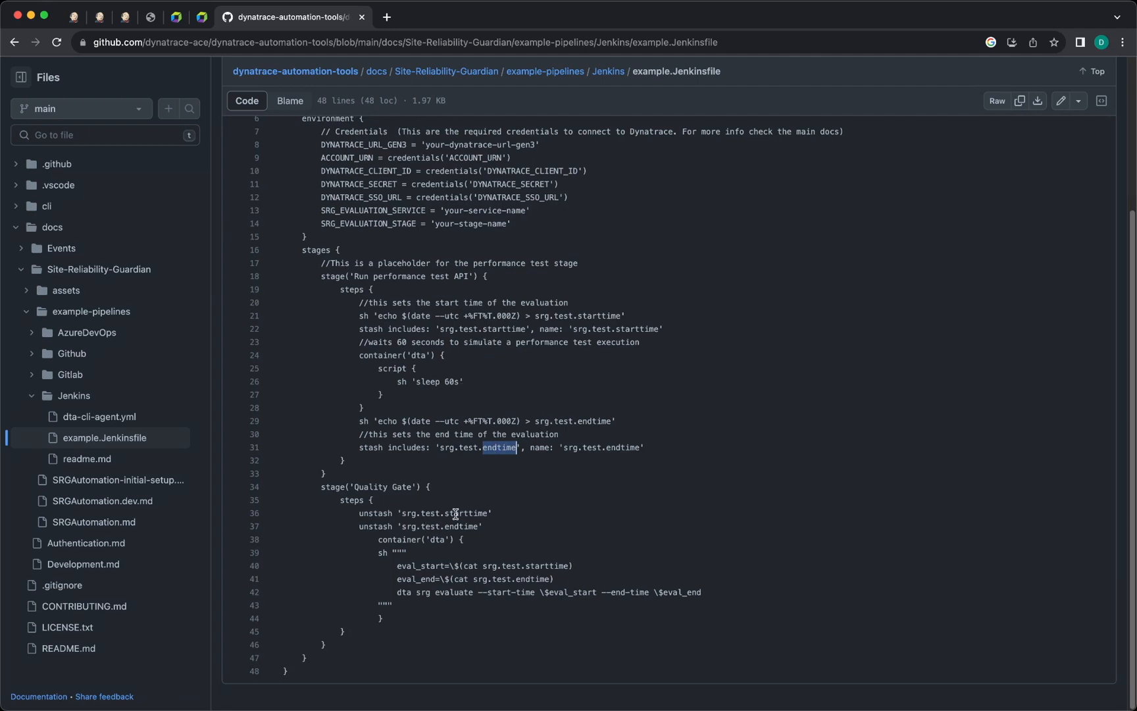
pyautogui.moveTo(560, 567)
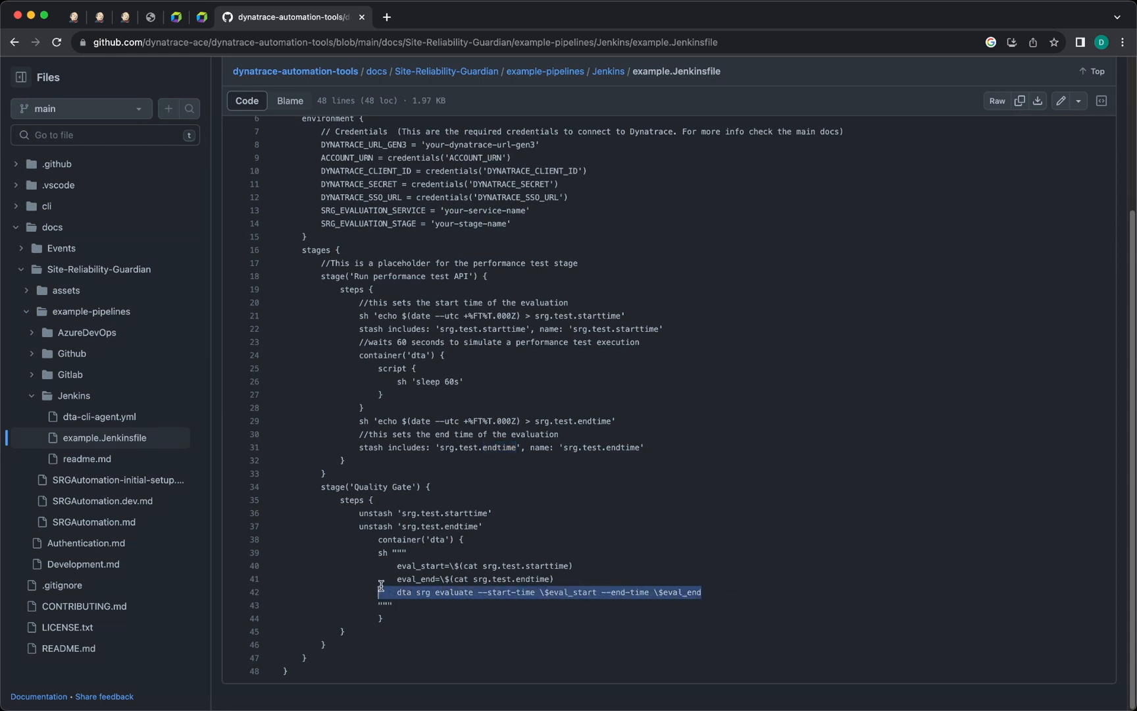
pyautogui.moveTo(996, 101)
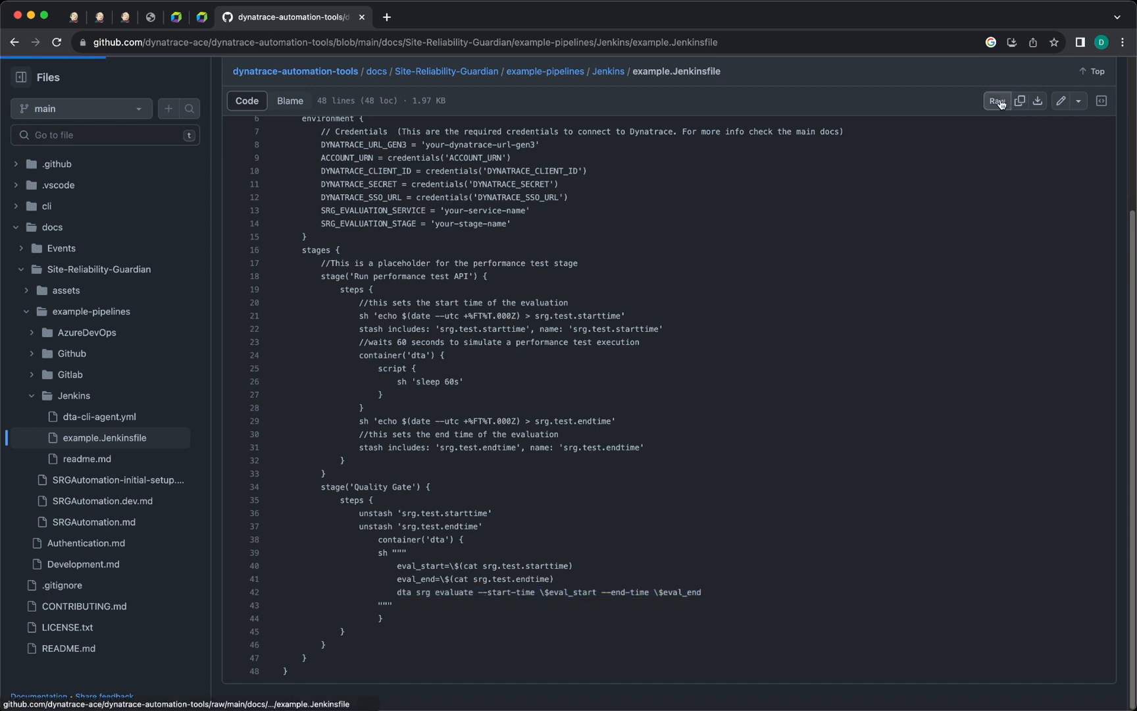
pyautogui.click(996, 101)
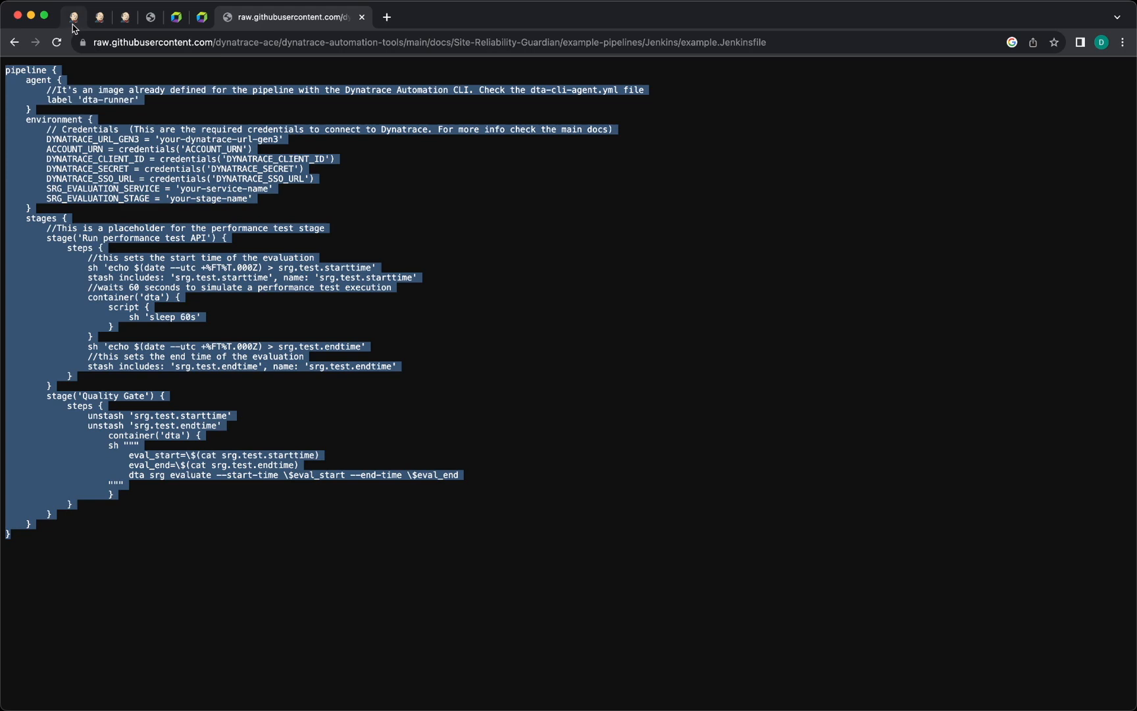
pyautogui.click(72, 16)
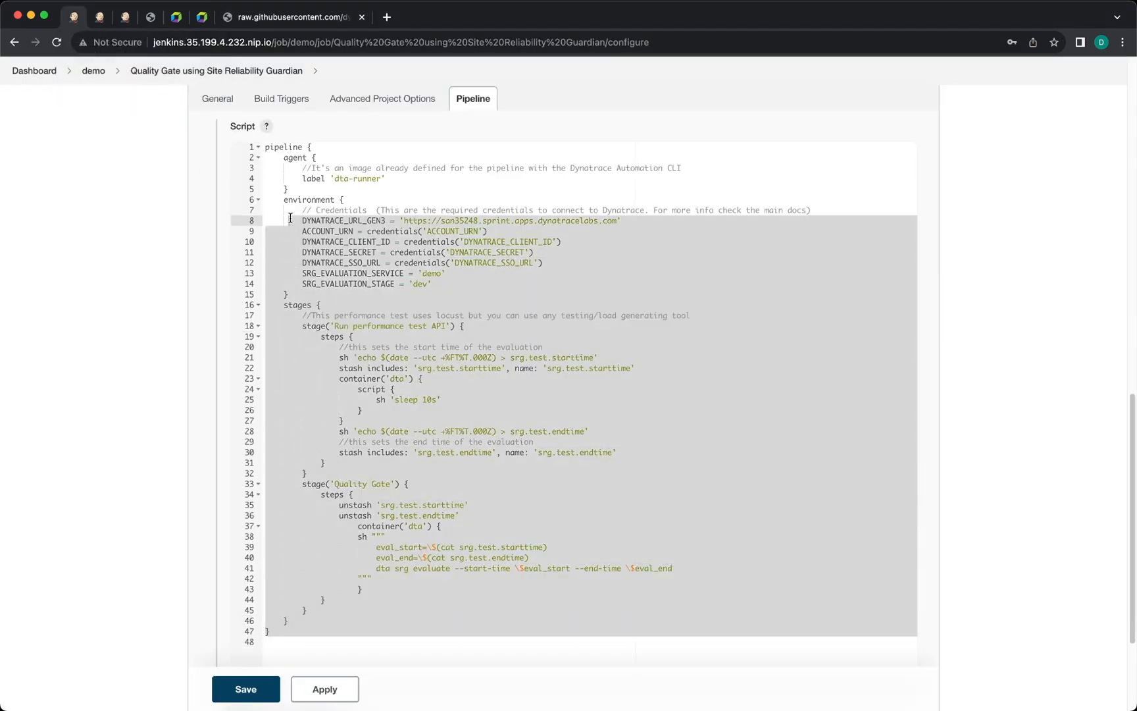
# Step: Review the script's ACCOUNT_URN and DYNATRACE_SSO_URL credentials and SRG service 'demo', stage 'dev'
pyautogui.scroll(3)
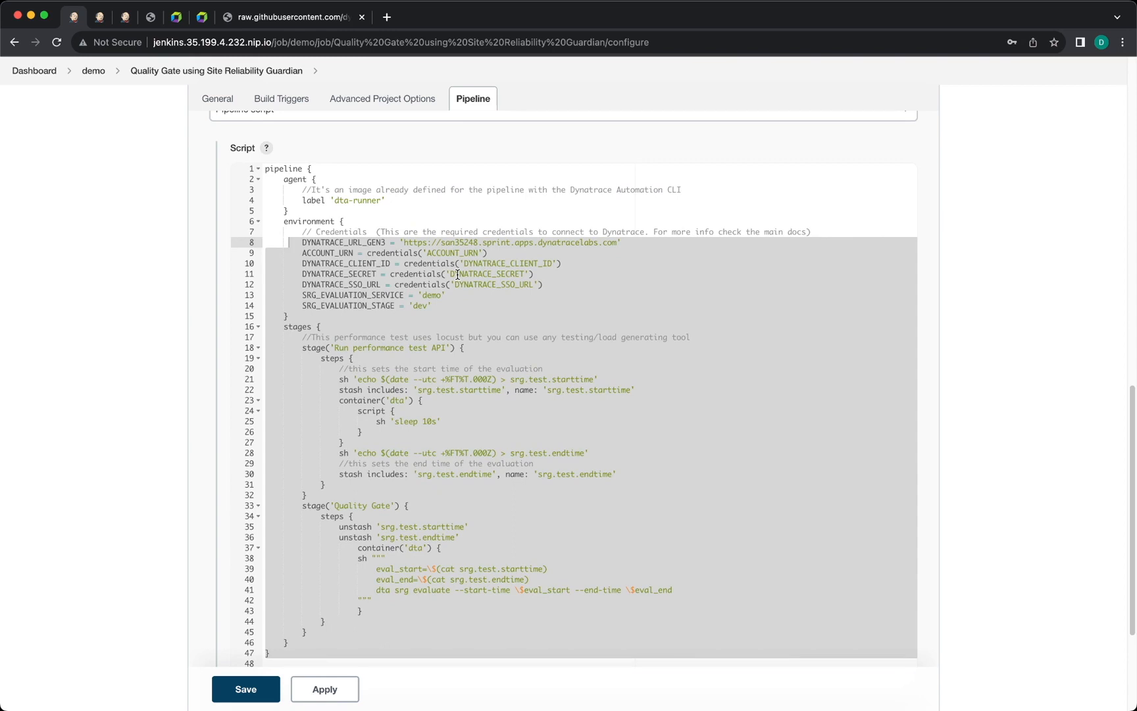
pyautogui.click(505, 284)
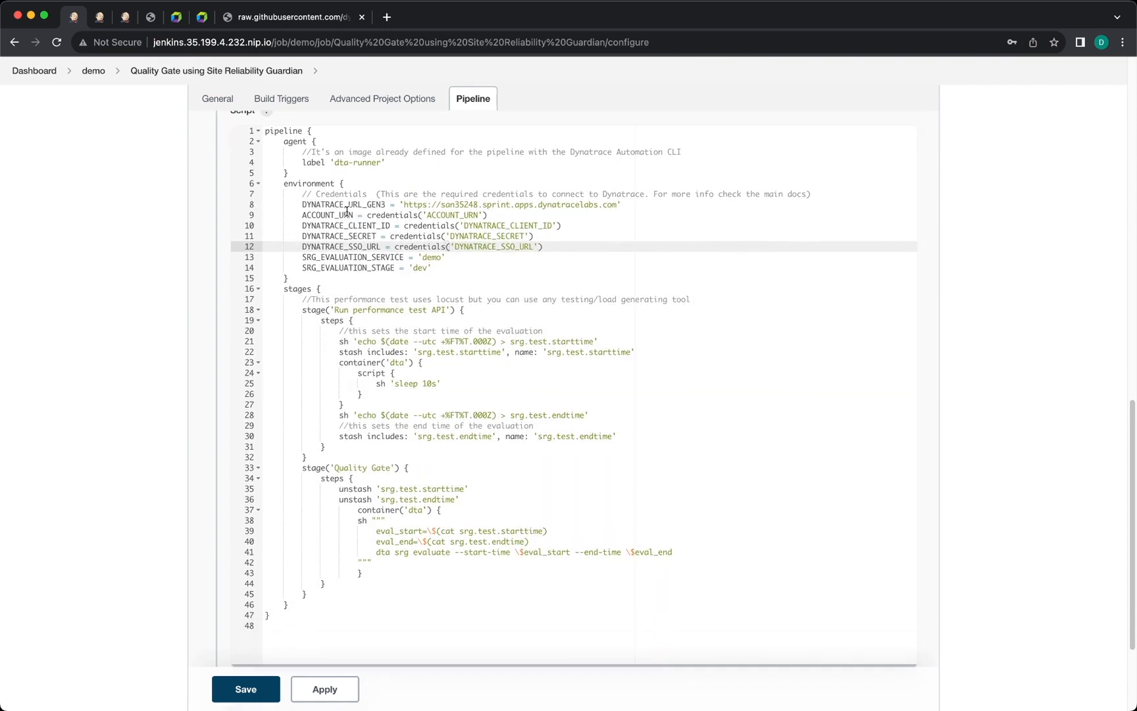
pyautogui.click(341, 215)
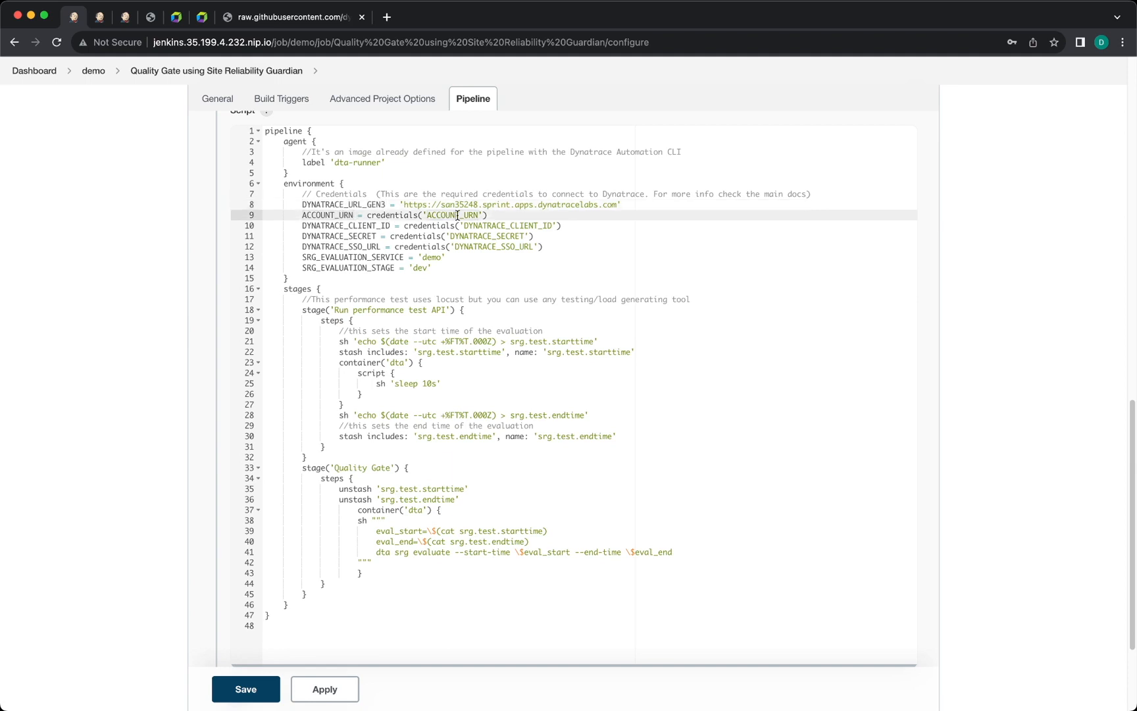
pyautogui.doubleClick(454, 214)
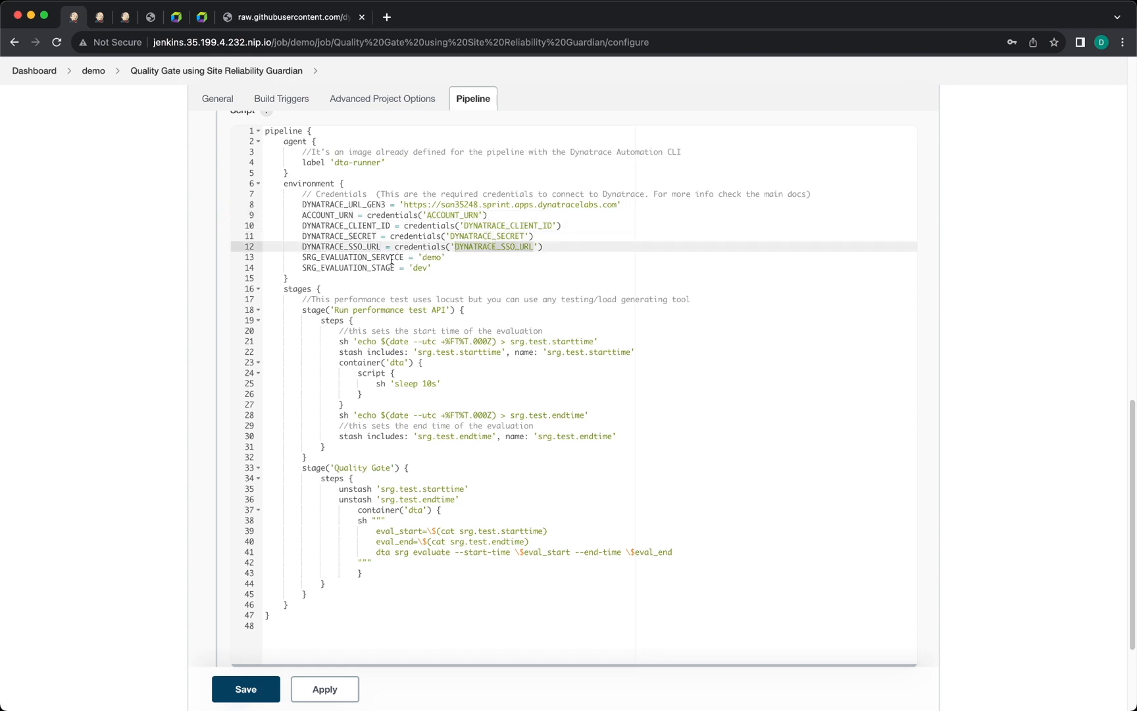
pyautogui.click(403, 256)
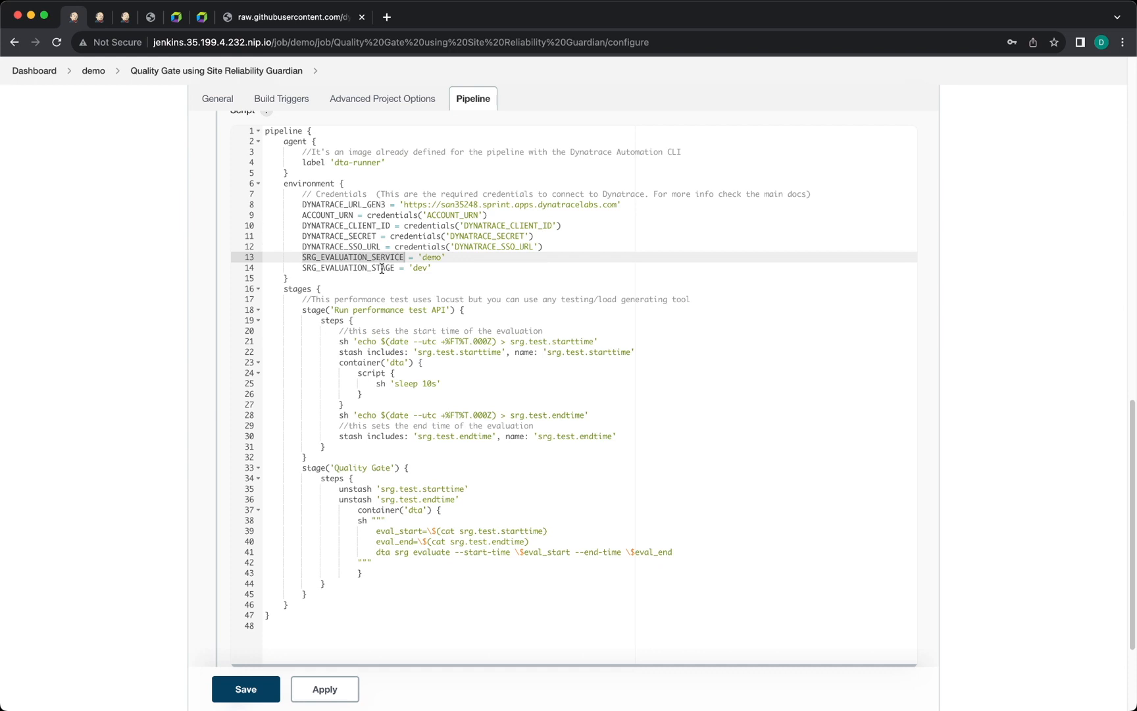
pyautogui.click(426, 267)
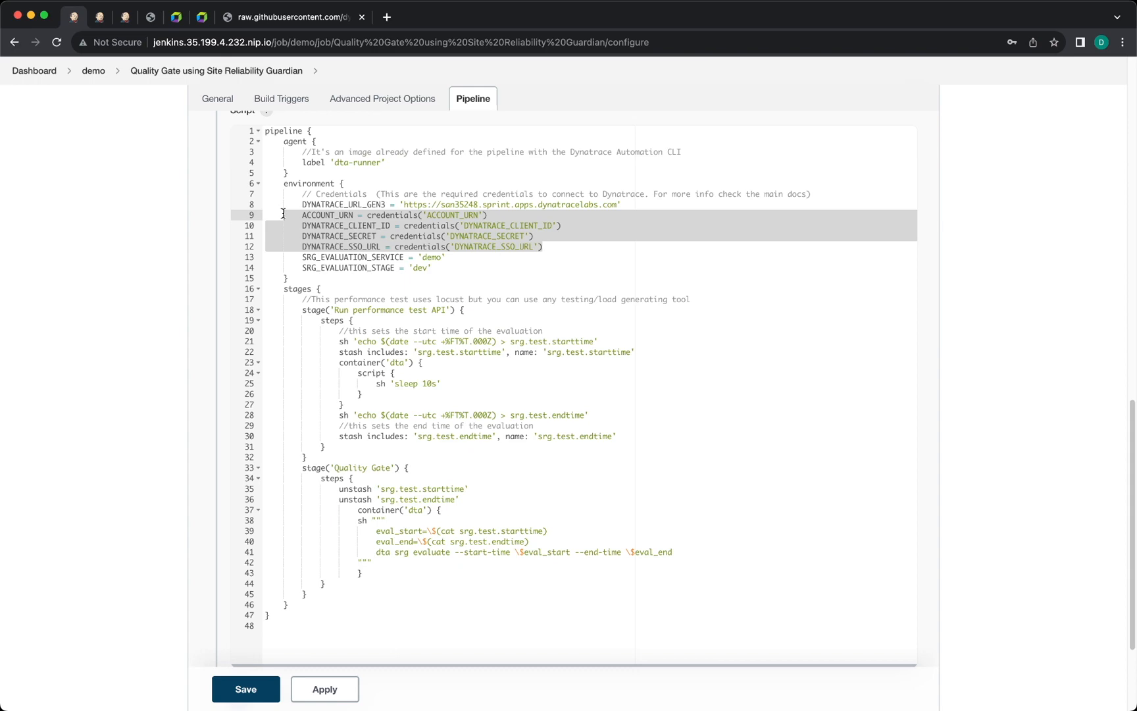
pyautogui.moveTo(126, 17)
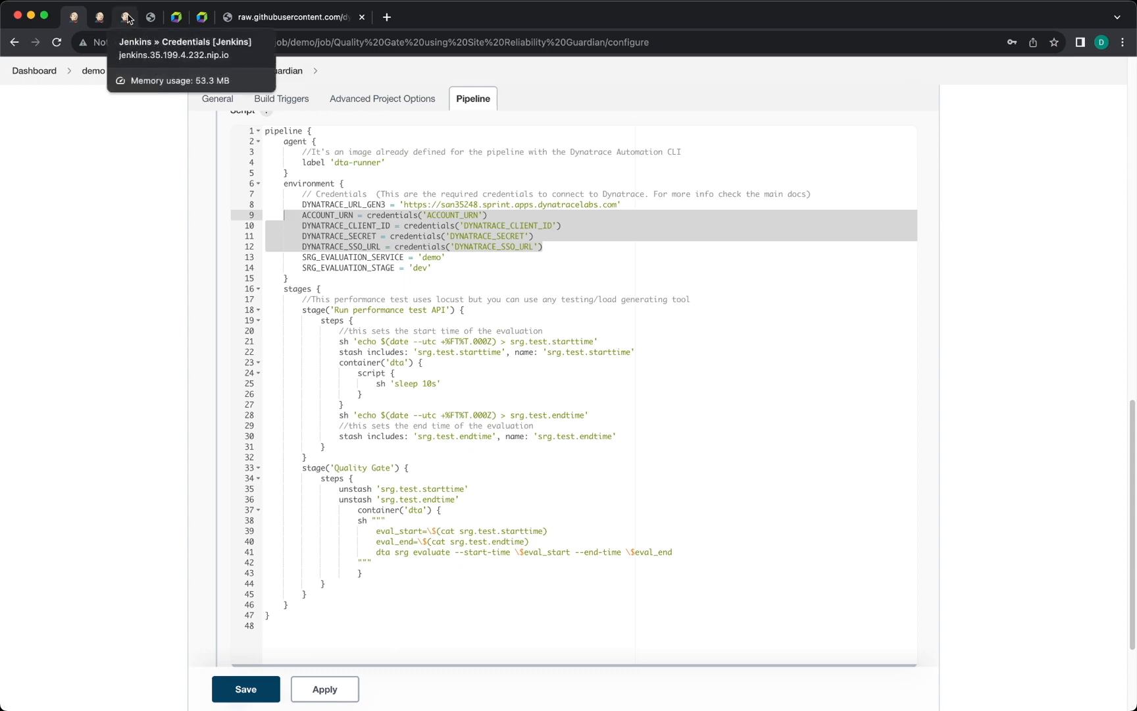
# Step: Confirm the stored Dynatrace credential IDs, then open successful build #16's console output
pyautogui.click(125, 17)
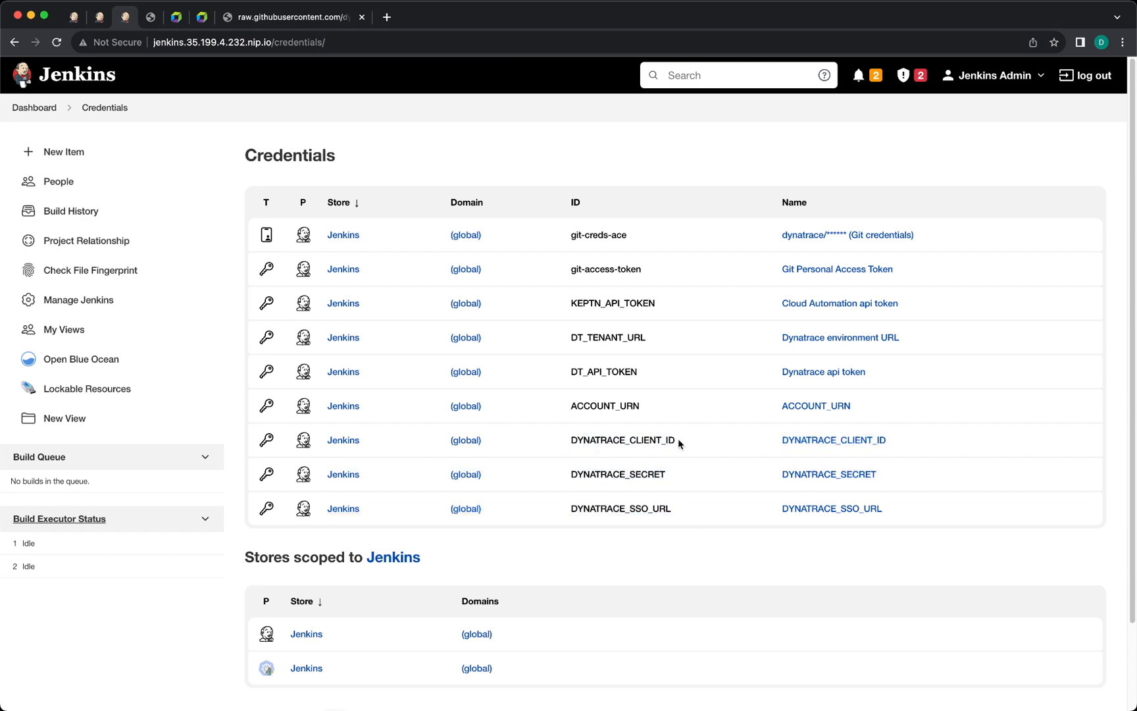
pyautogui.moveTo(81, 35)
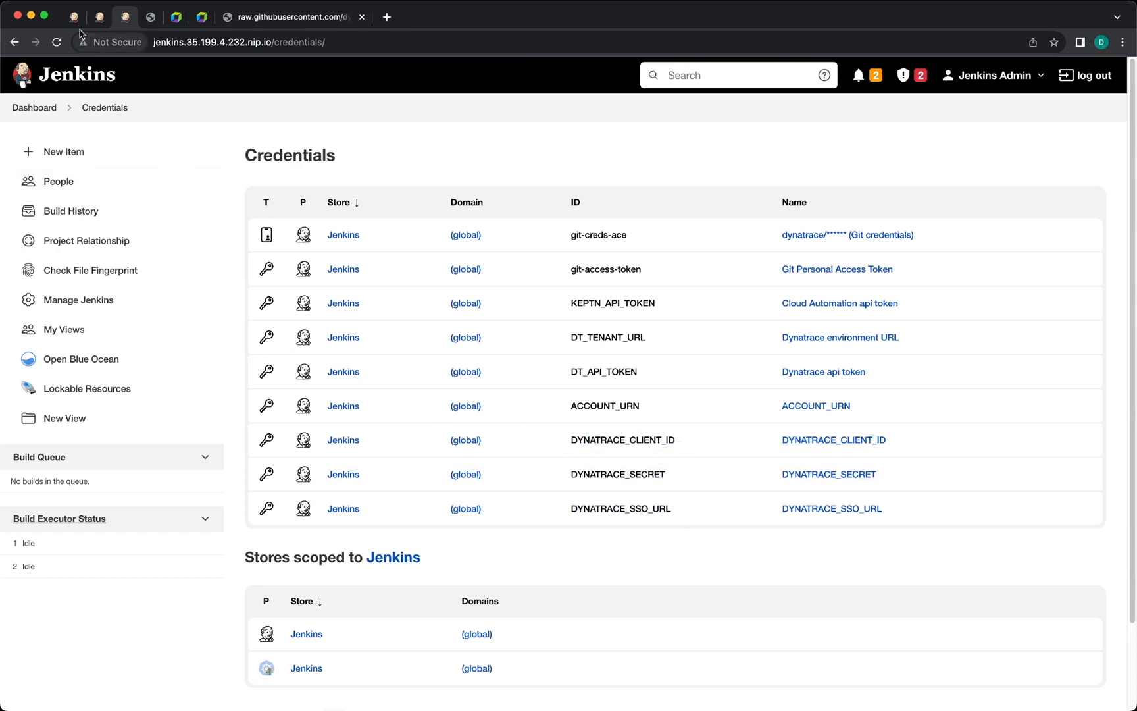
pyautogui.moveTo(95, 16)
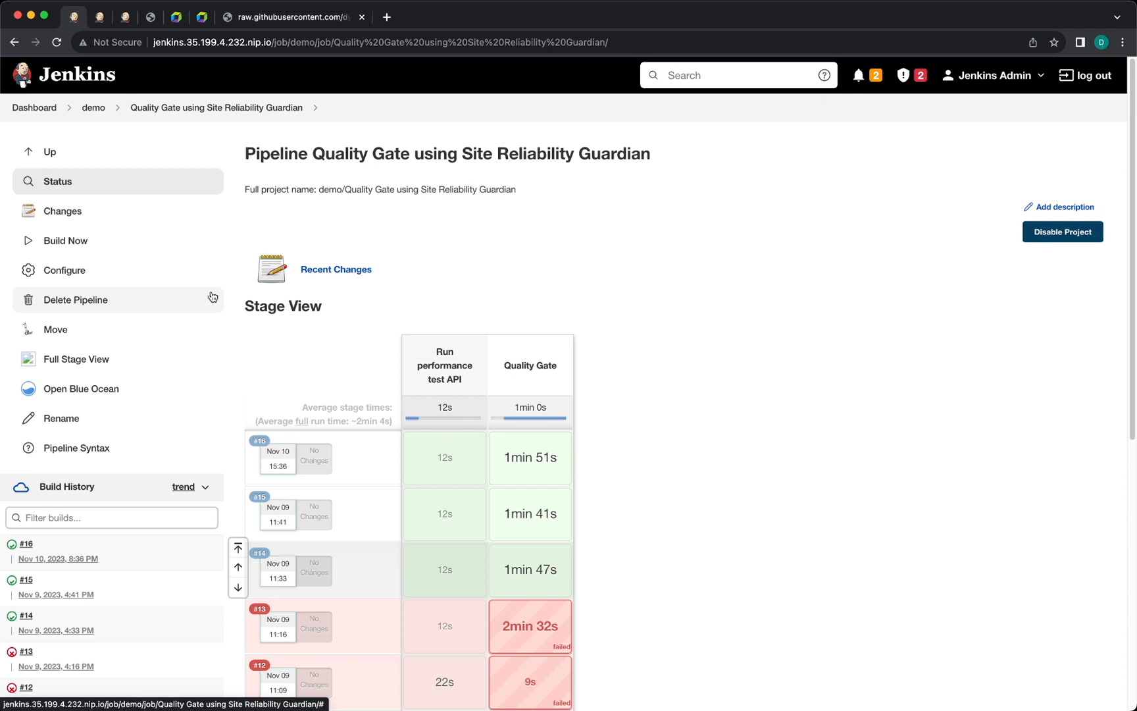
pyautogui.moveTo(260, 442)
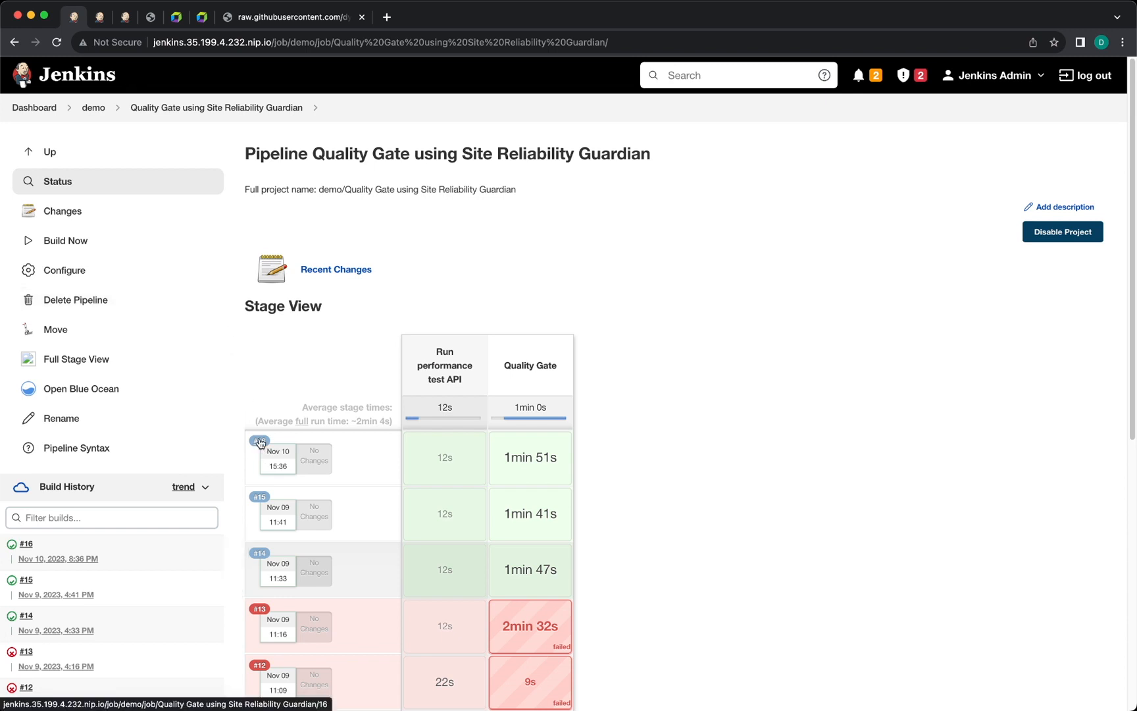
pyautogui.click(260, 456)
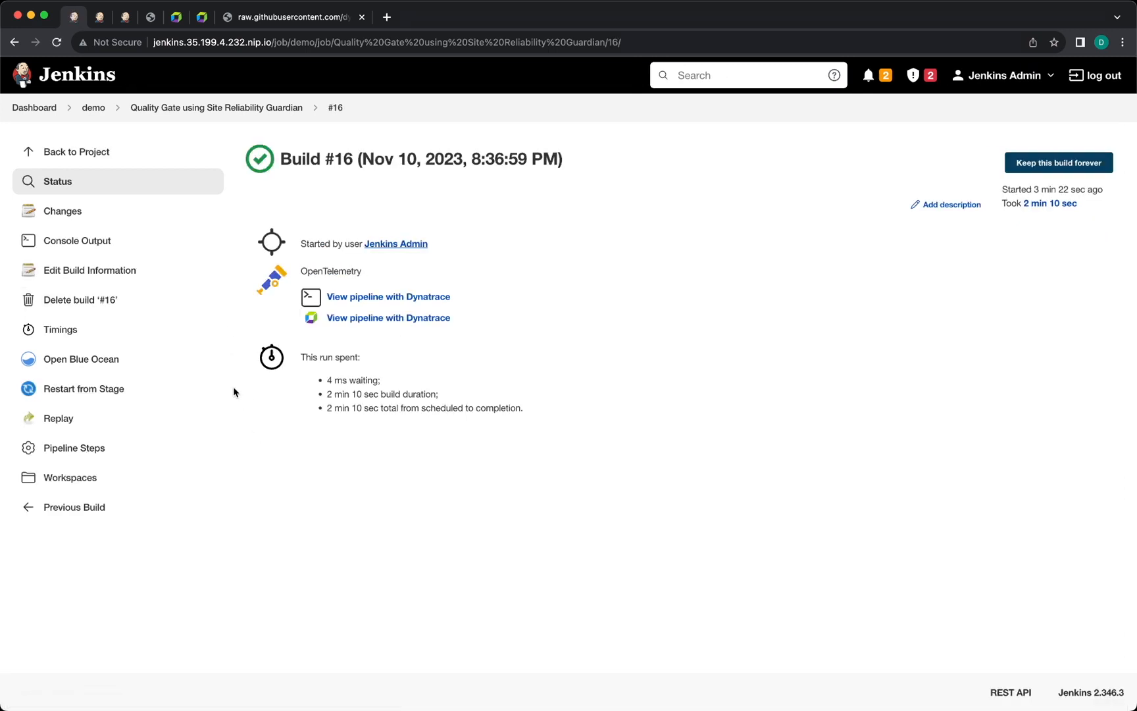
pyautogui.click(76, 240)
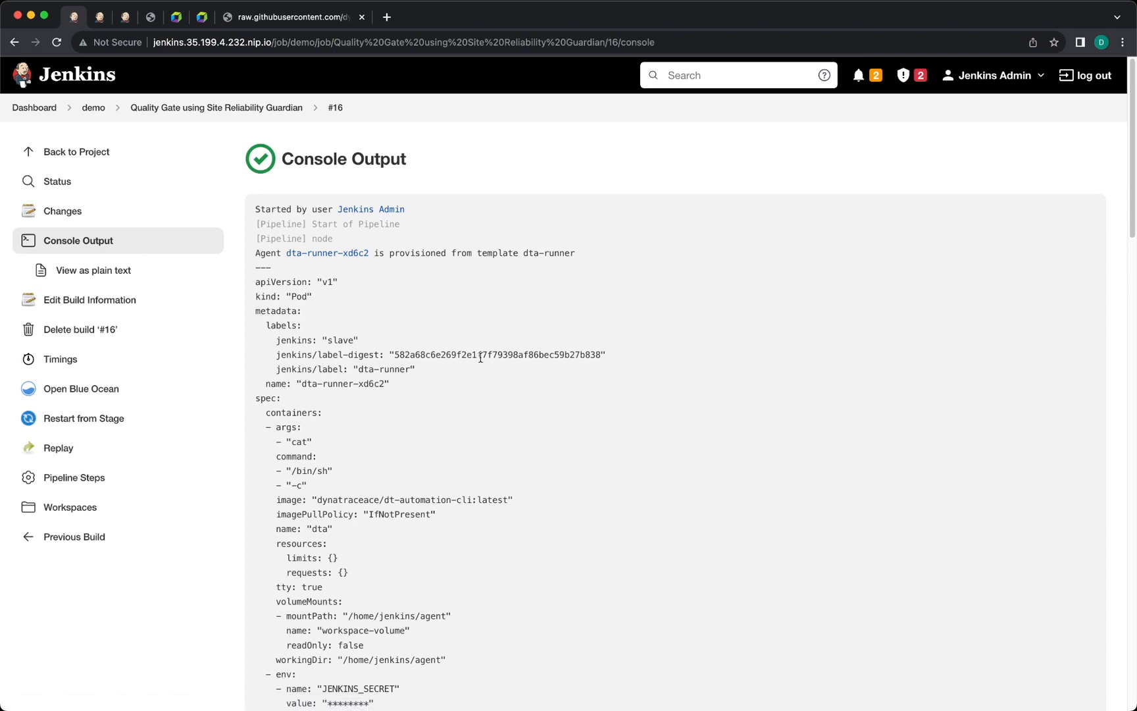
# Step: Confirm build #16 passed the SRG evaluation and open its Dynatrace evaluation link
pyautogui.scroll(-3)
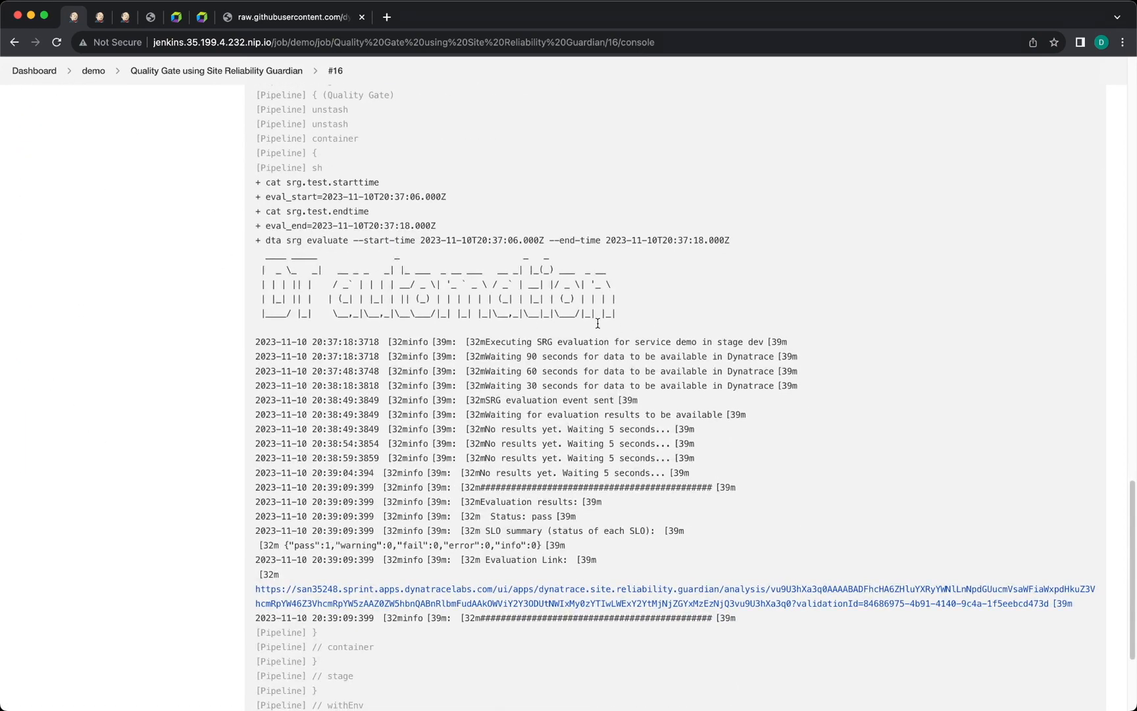
pyautogui.scroll(-3)
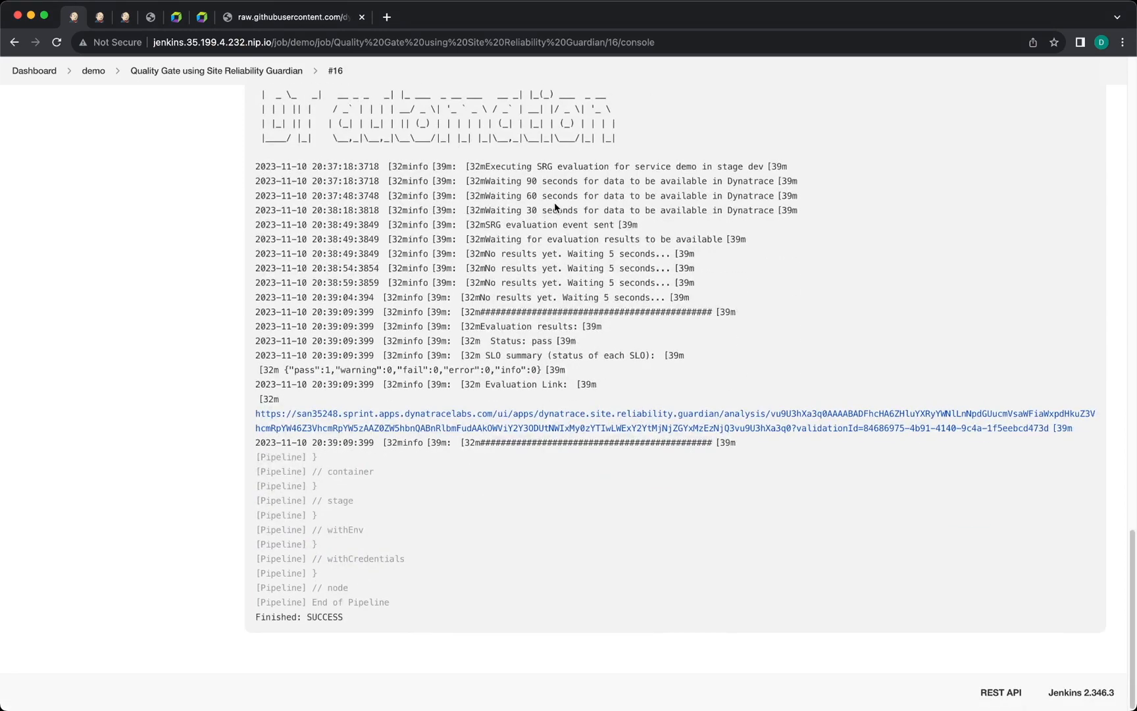
pyautogui.moveTo(486, 234)
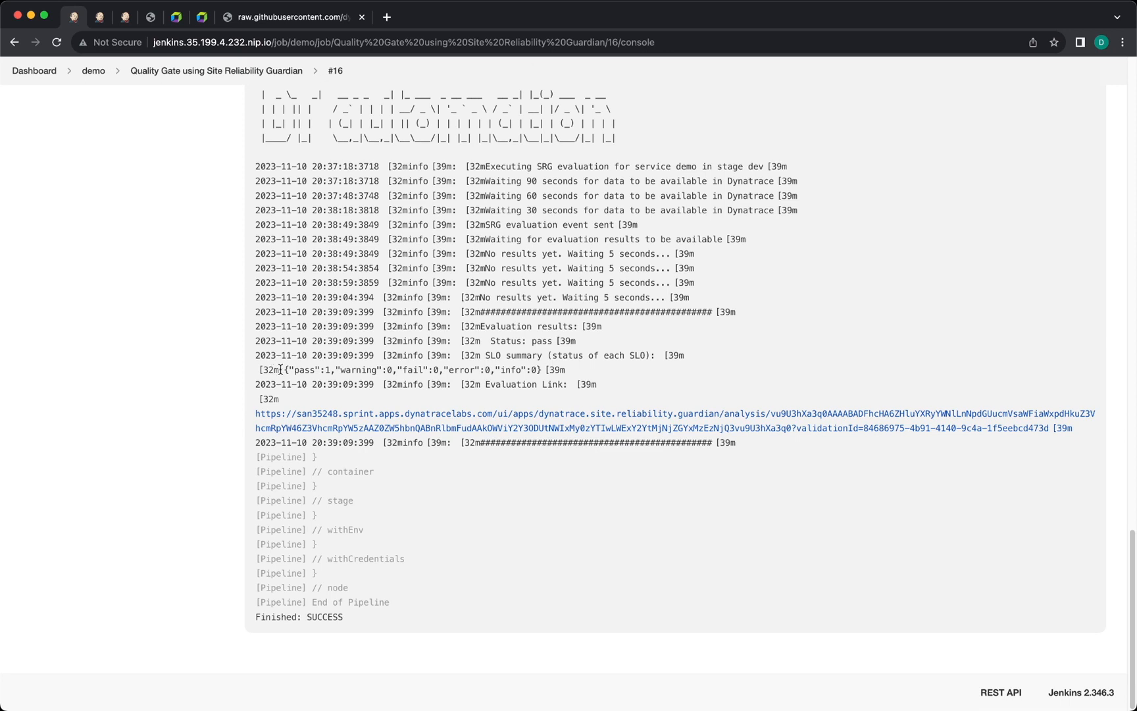
pyautogui.doubleClick(421, 370)
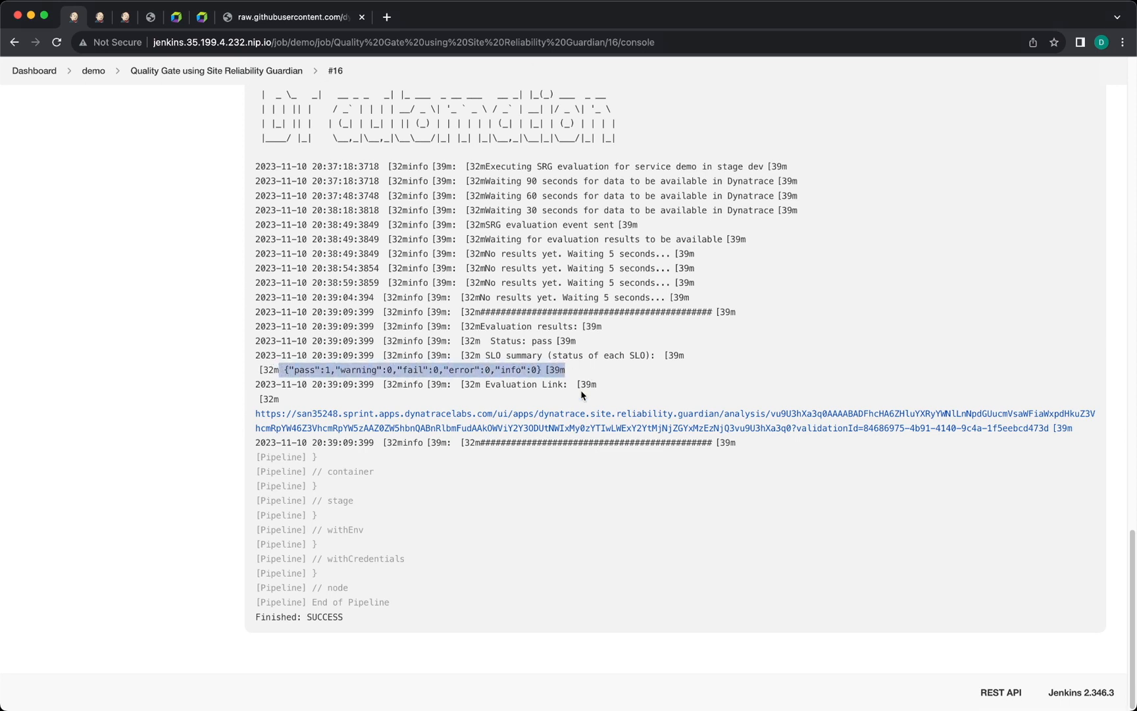
pyautogui.moveTo(578, 419)
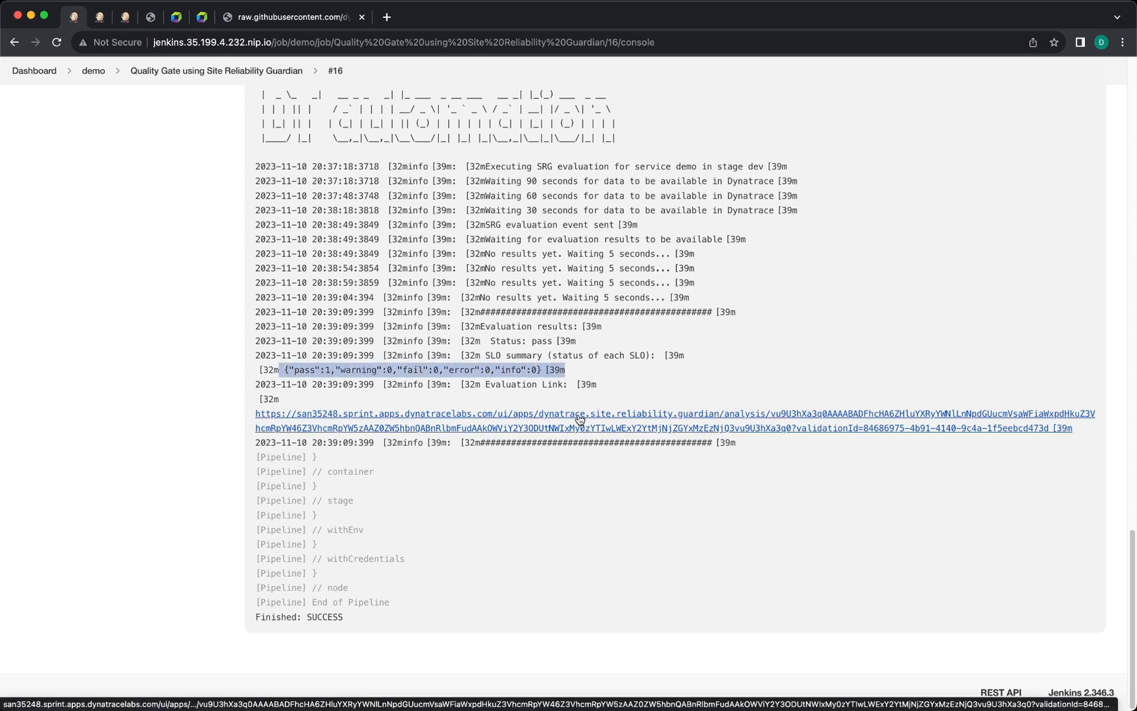
pyautogui.click(581, 417)
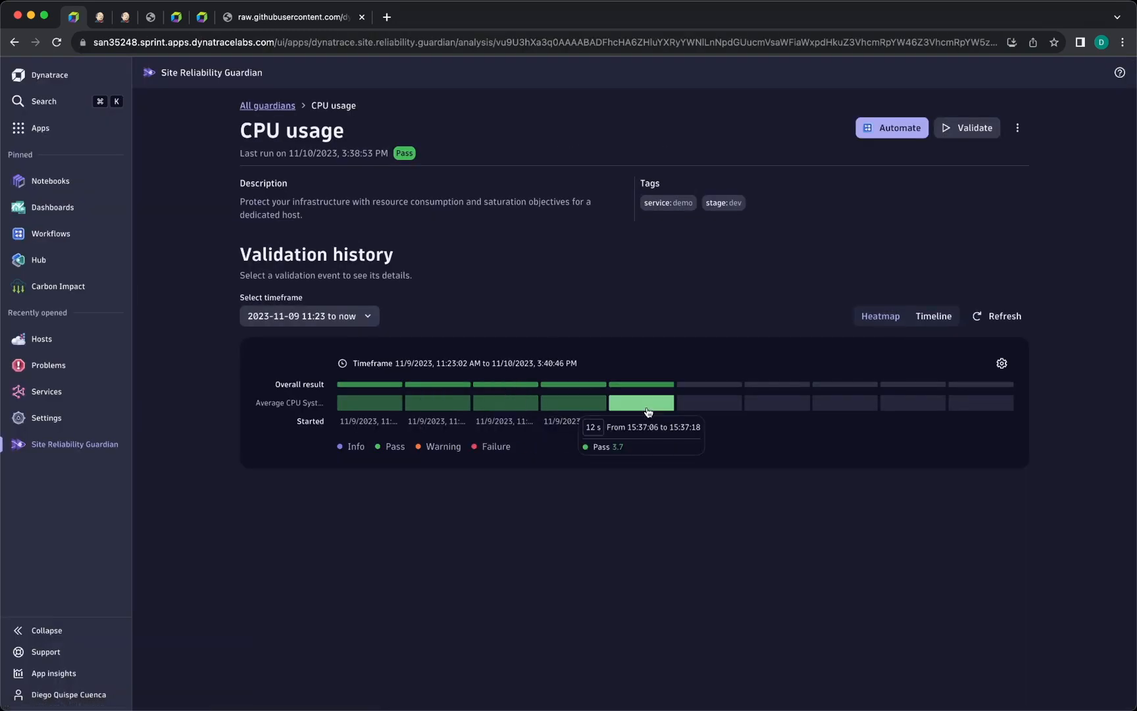
# Step: Open the newest validation run: Pass, Average CPU System 3.7 hitting target
pyautogui.click(644, 403)
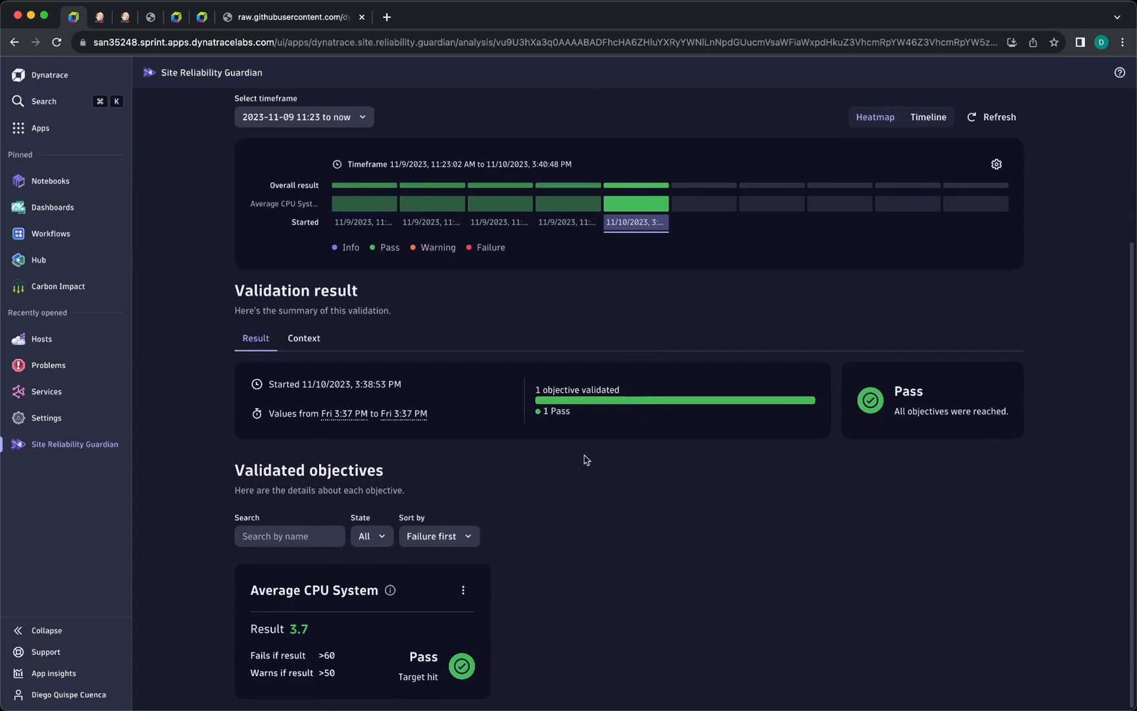
pyautogui.moveTo(449, 616)
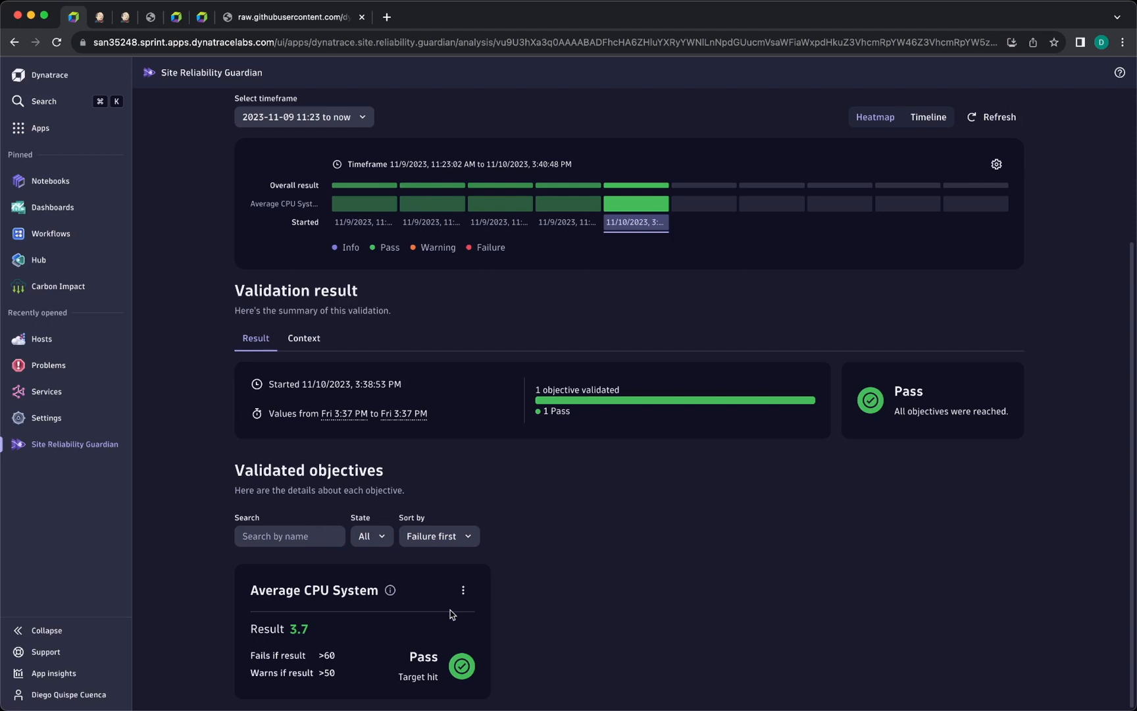
pyautogui.moveTo(497, 616)
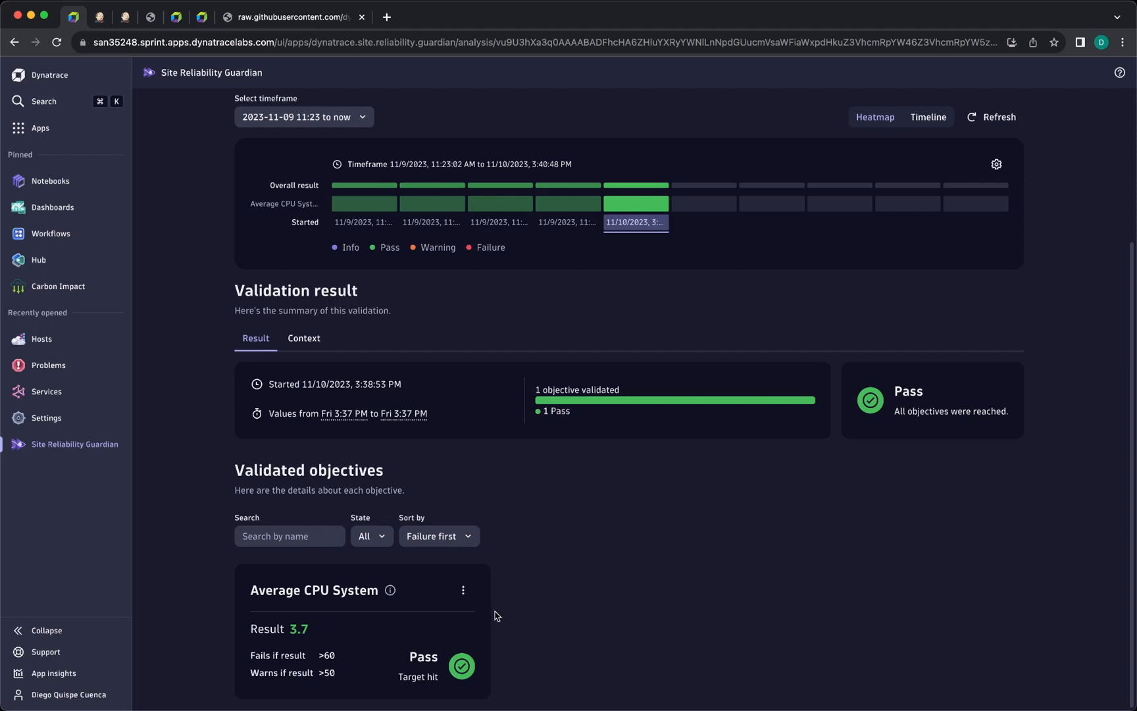
pyautogui.moveTo(581, 612)
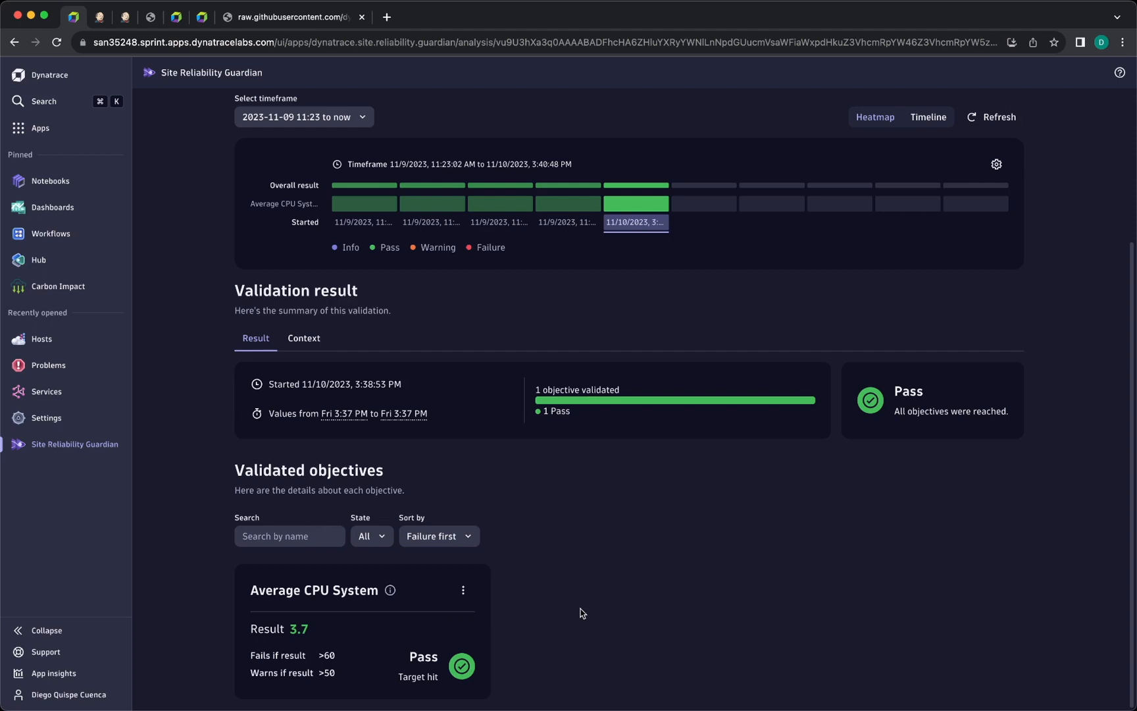